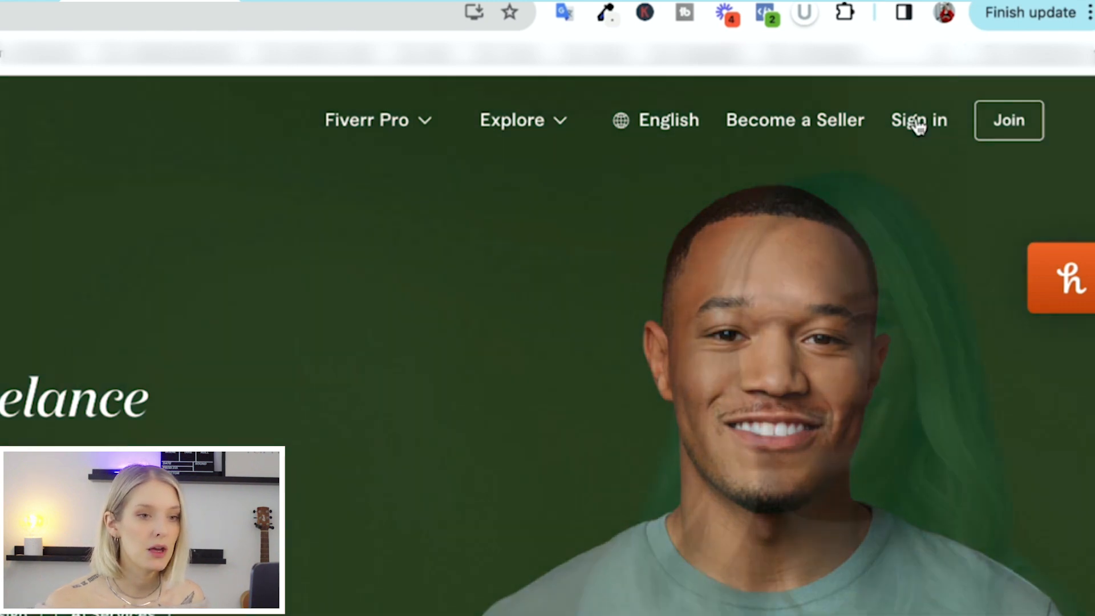
Sign in to the Fiverr account to reach the personalised buyer home page
left_click(917, 120)
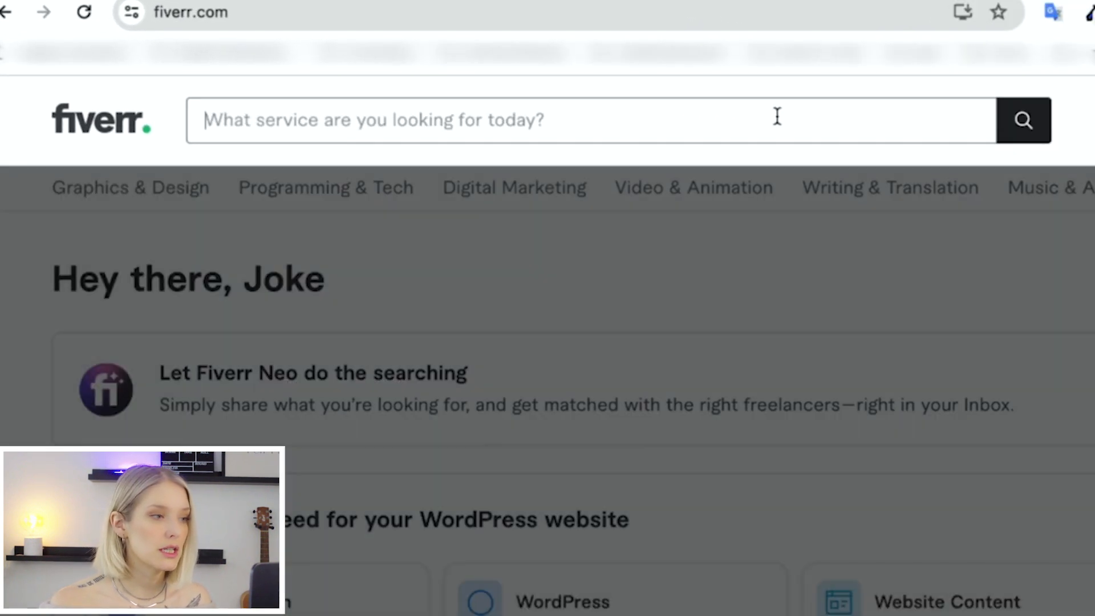
Search Fiverr for 'video editing' and browse the 42,000+ gig results
type("videoe")
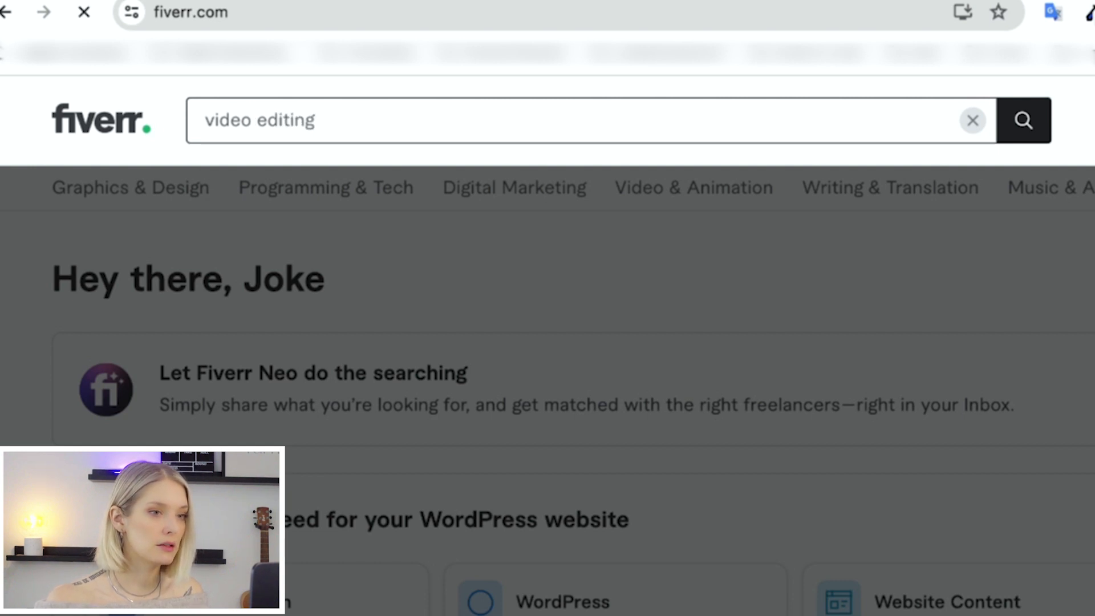
left_click(1025, 120)
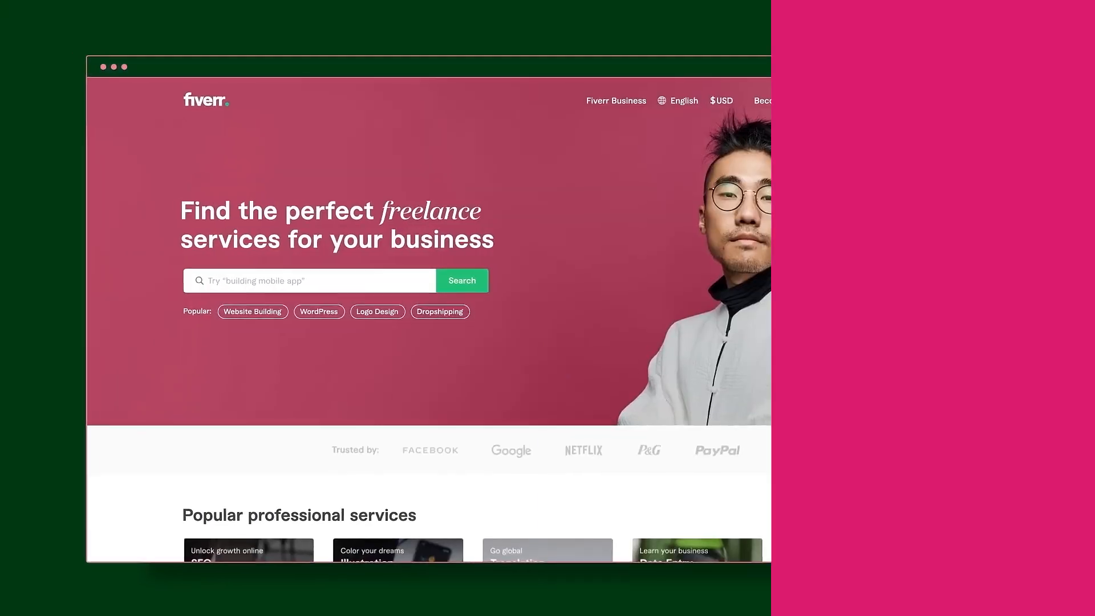
scroll("down", 3)
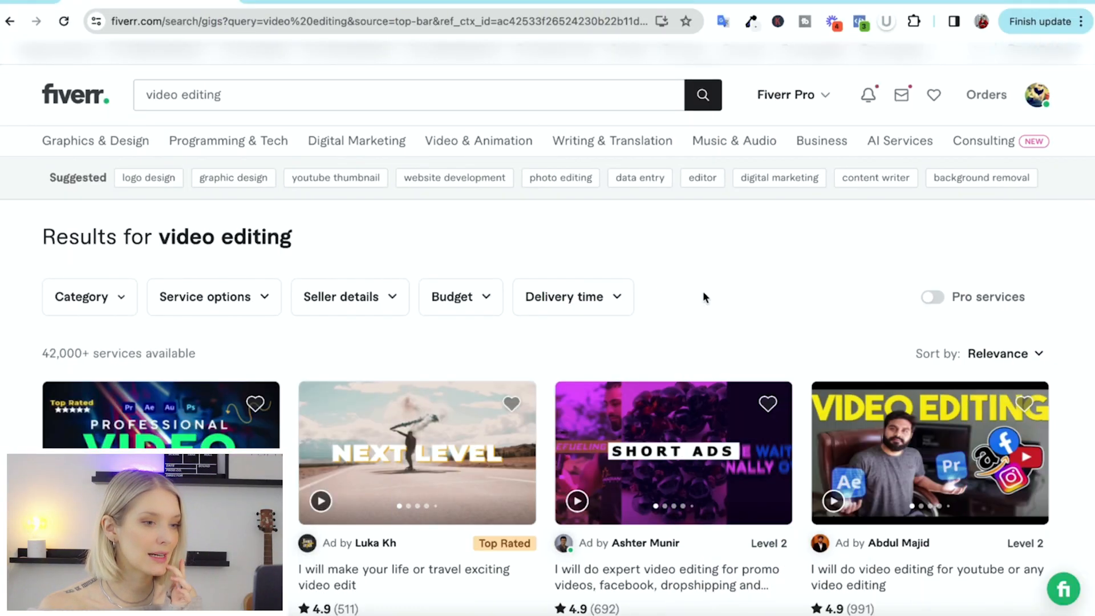
scroll("down", 3)
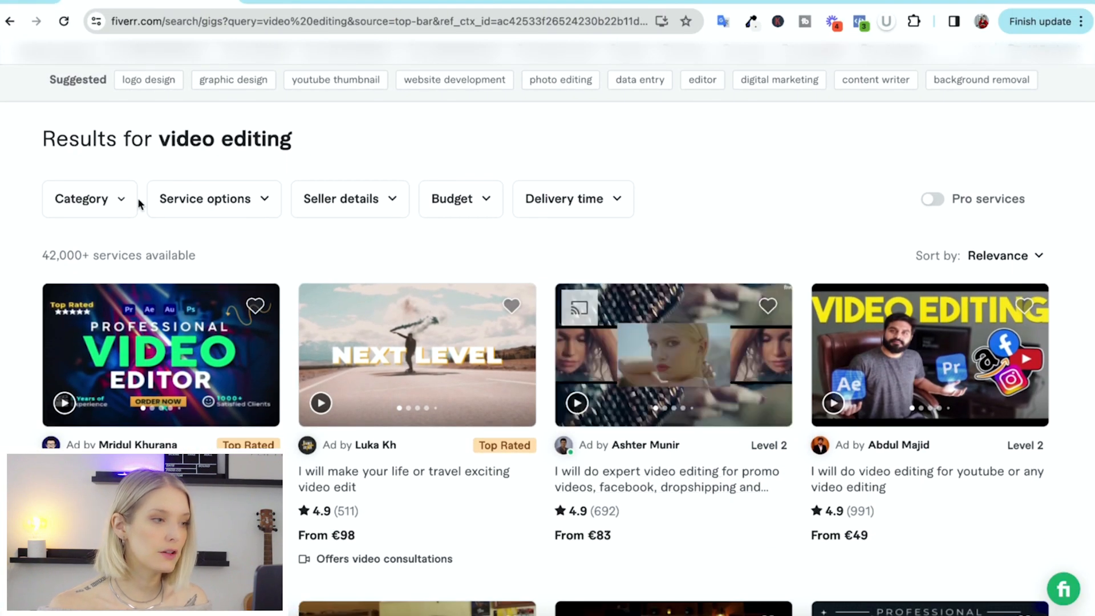
mouse_move(703, 185)
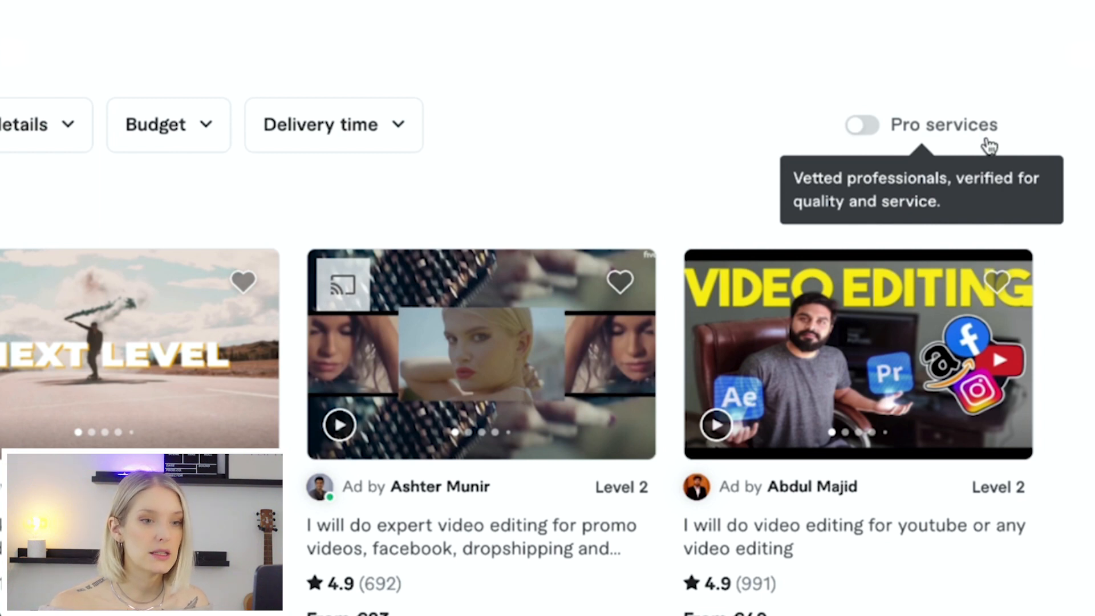
left_click(862, 125)
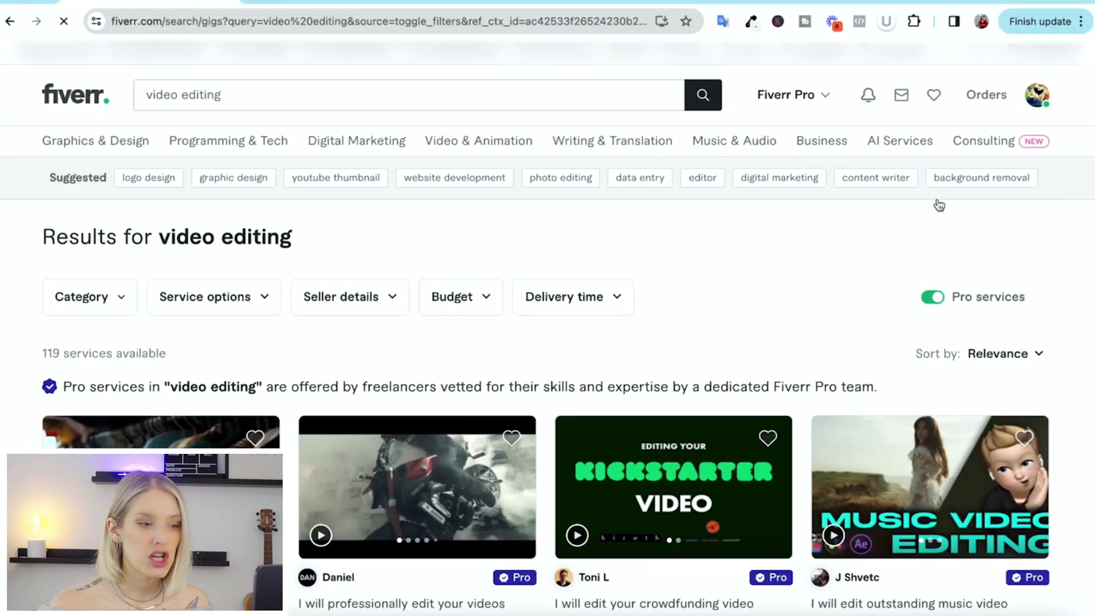
scroll("down", 3)
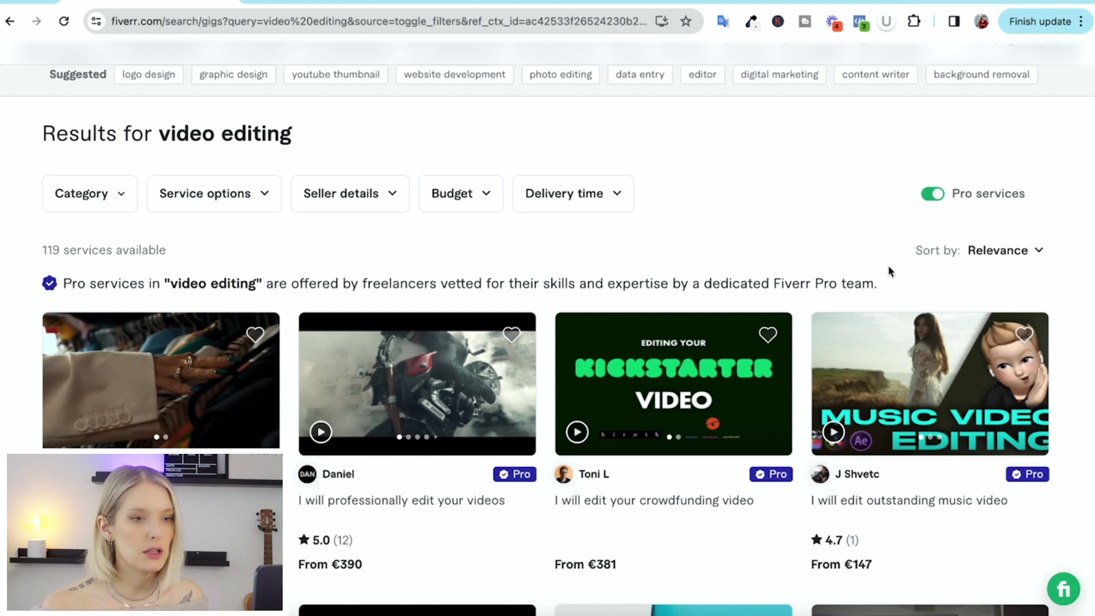
mouse_move(931, 196)
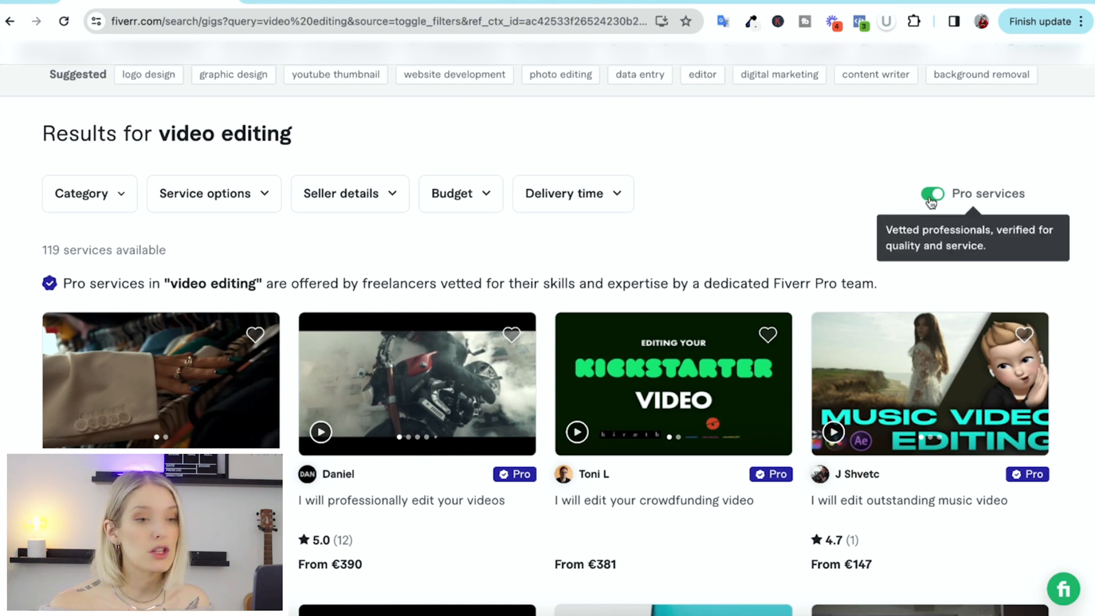
left_click(932, 194)
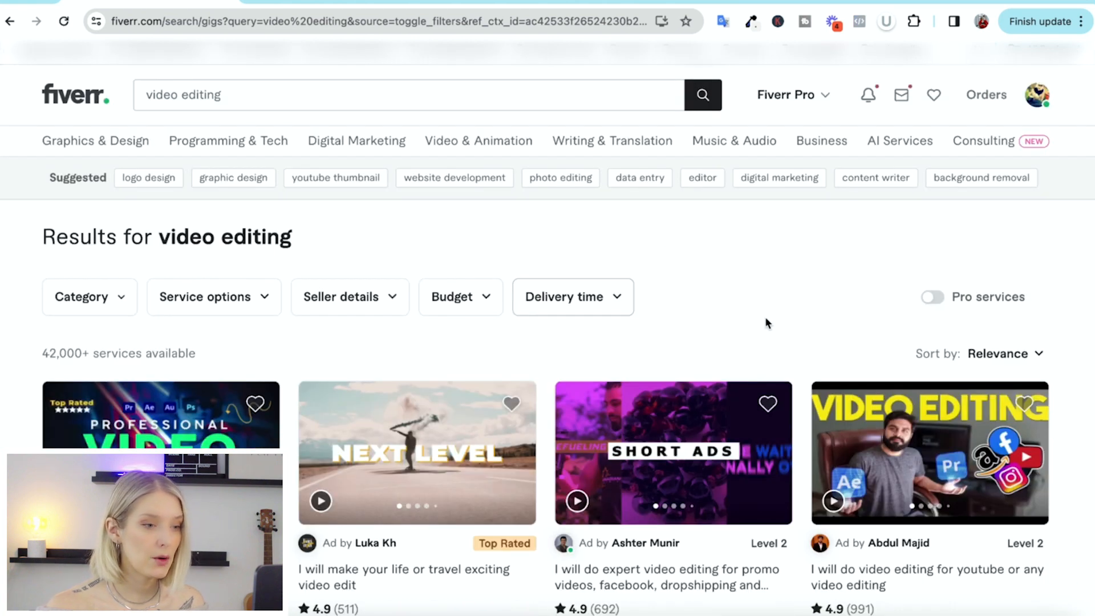
scroll("down", 3)
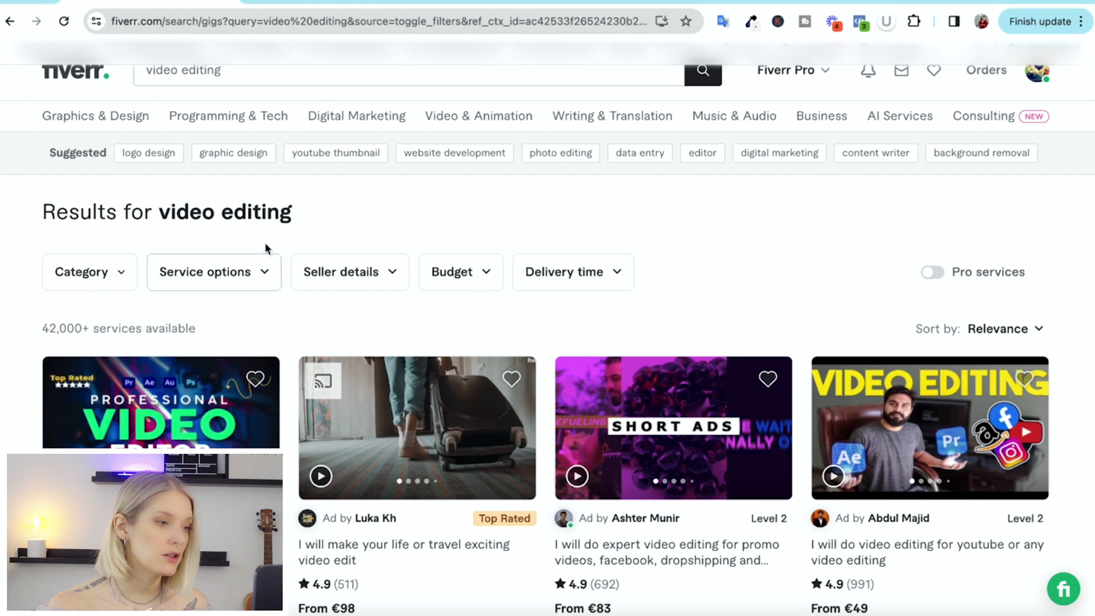
mouse_move(491, 276)
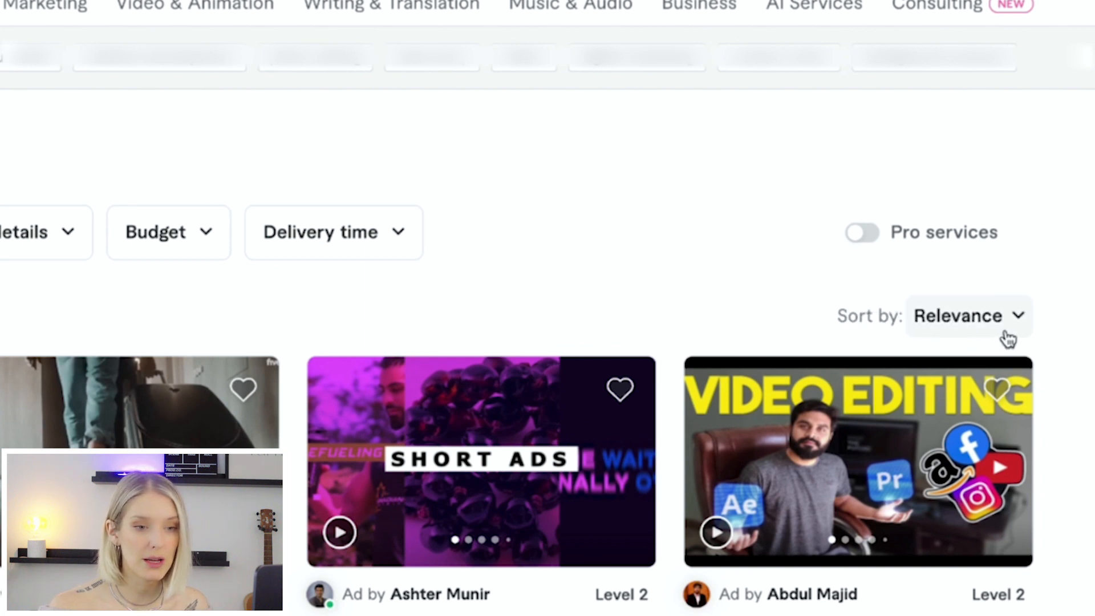
Re-sort the video editing results via the Sort by dropdown
left_click(967, 316)
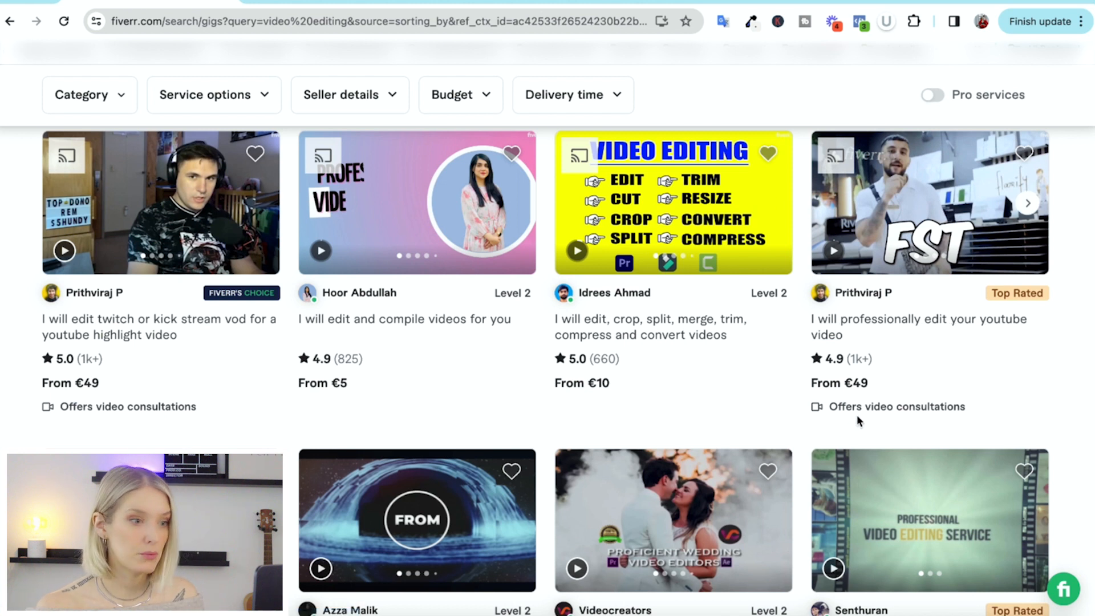
mouse_move(646, 427)
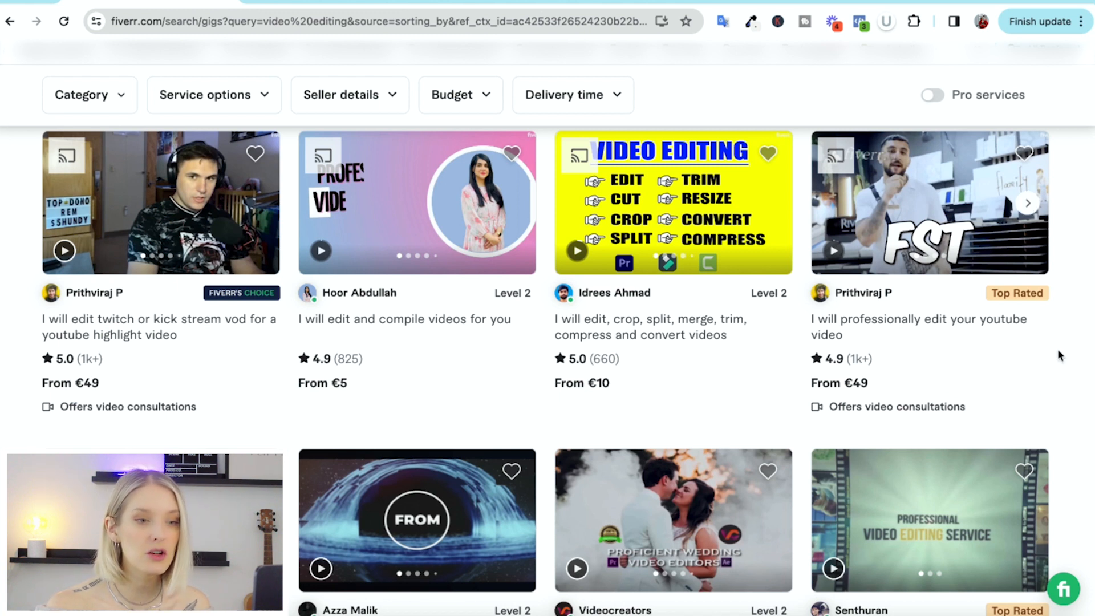
mouse_move(919, 319)
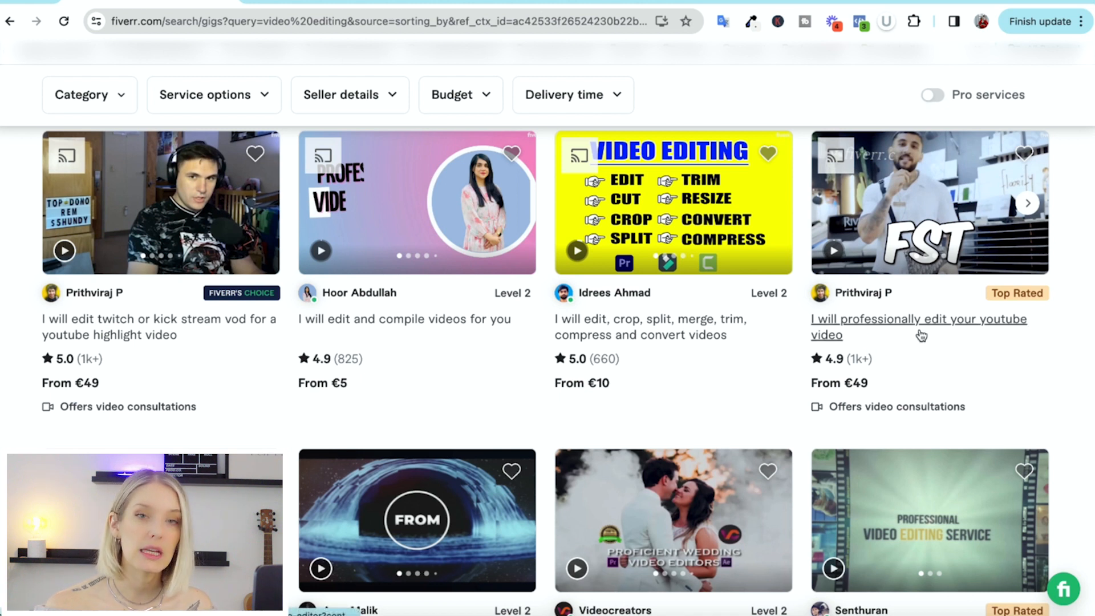
left_click(908, 322)
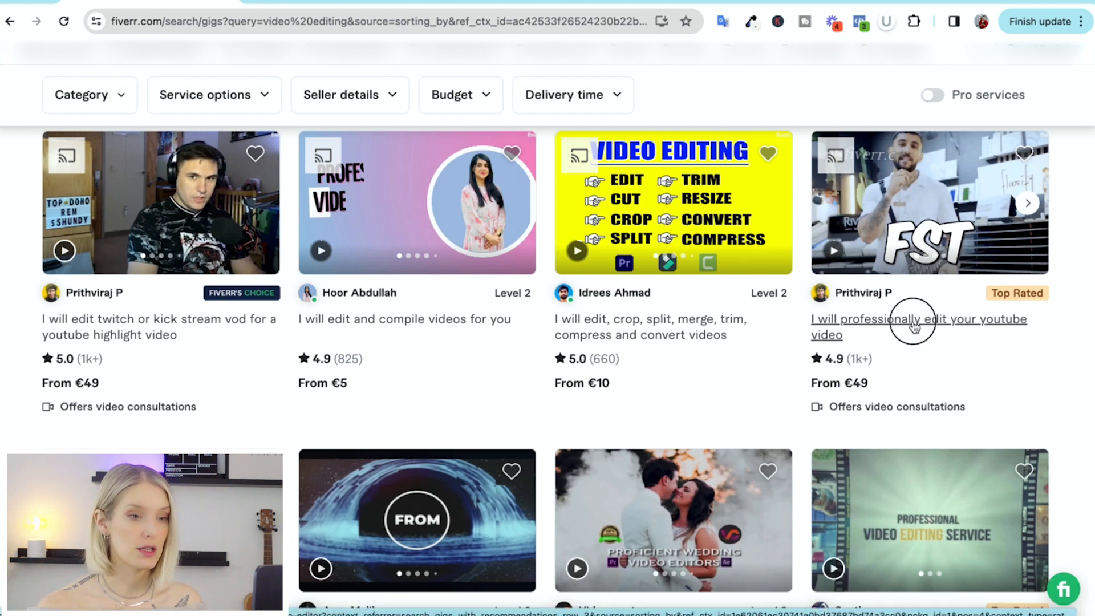
left_click(910, 319)
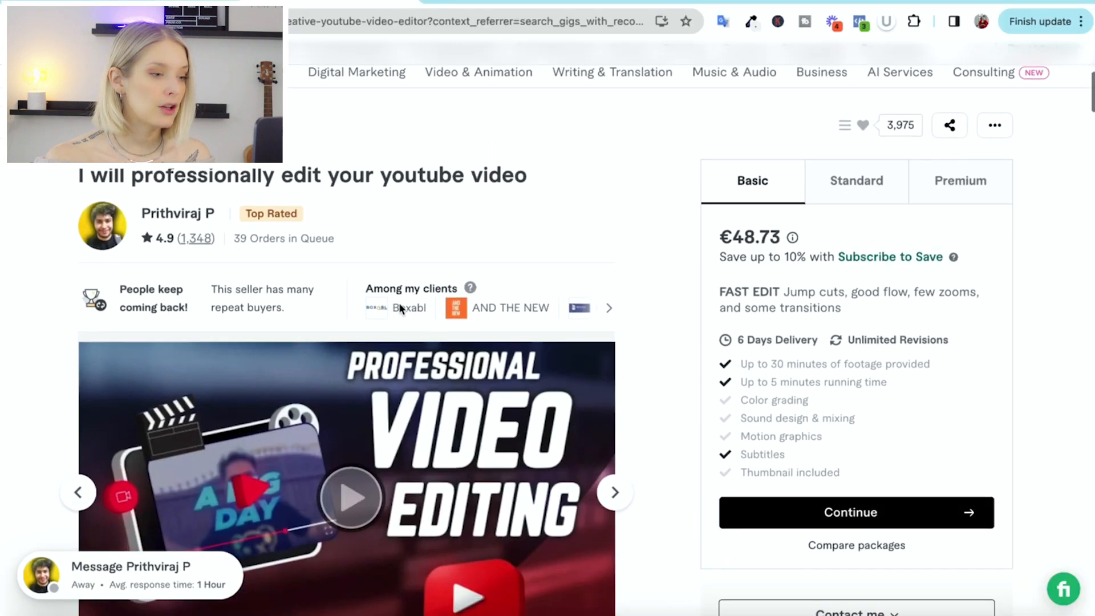
scroll("down", 3)
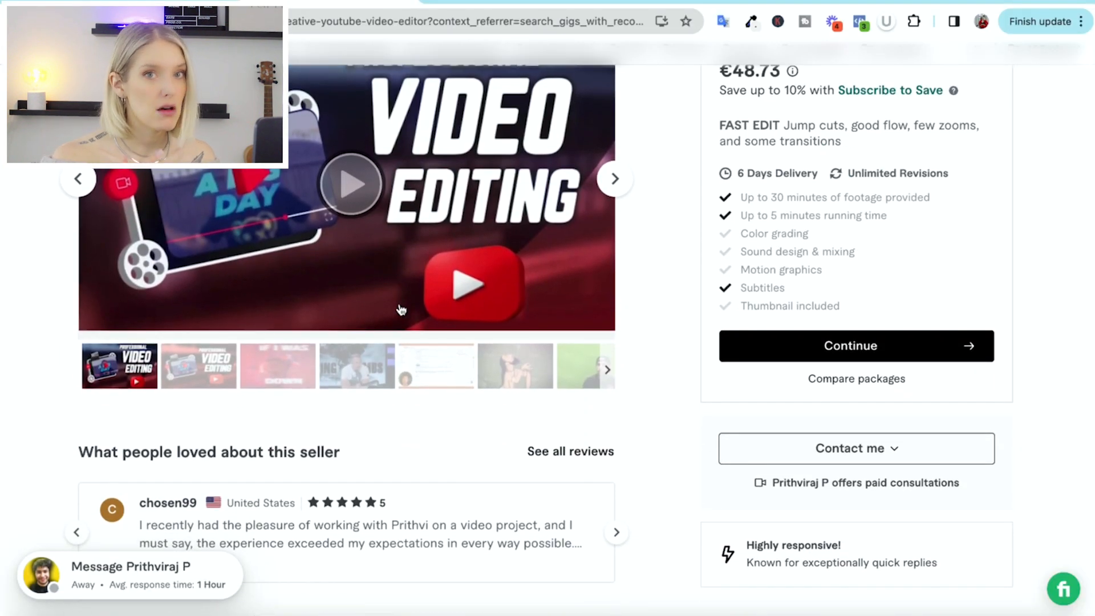
mouse_move(425, 342)
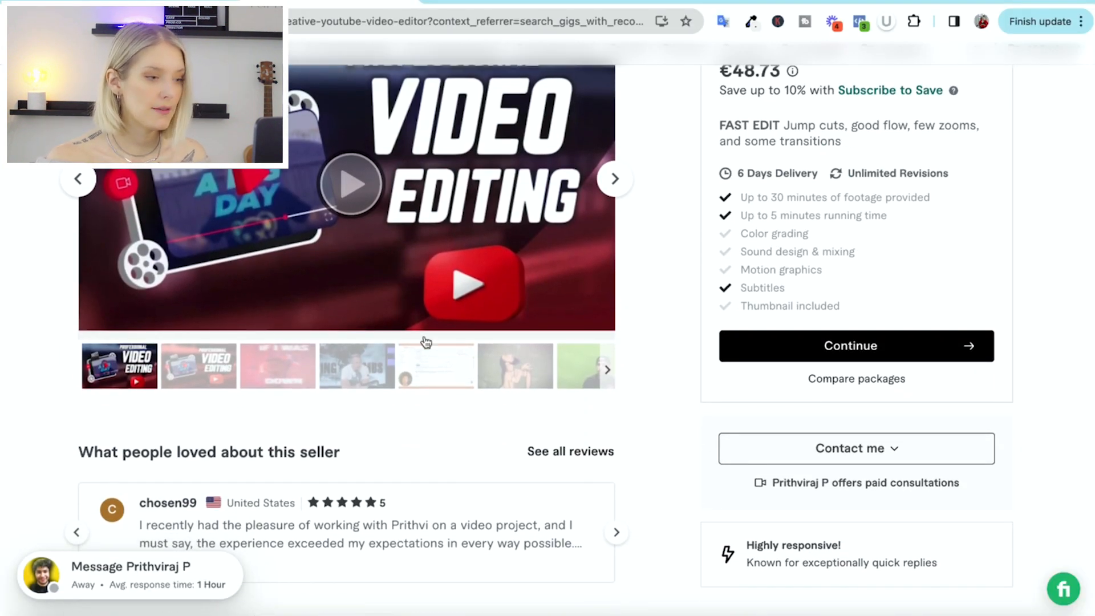
scroll("down", 3)
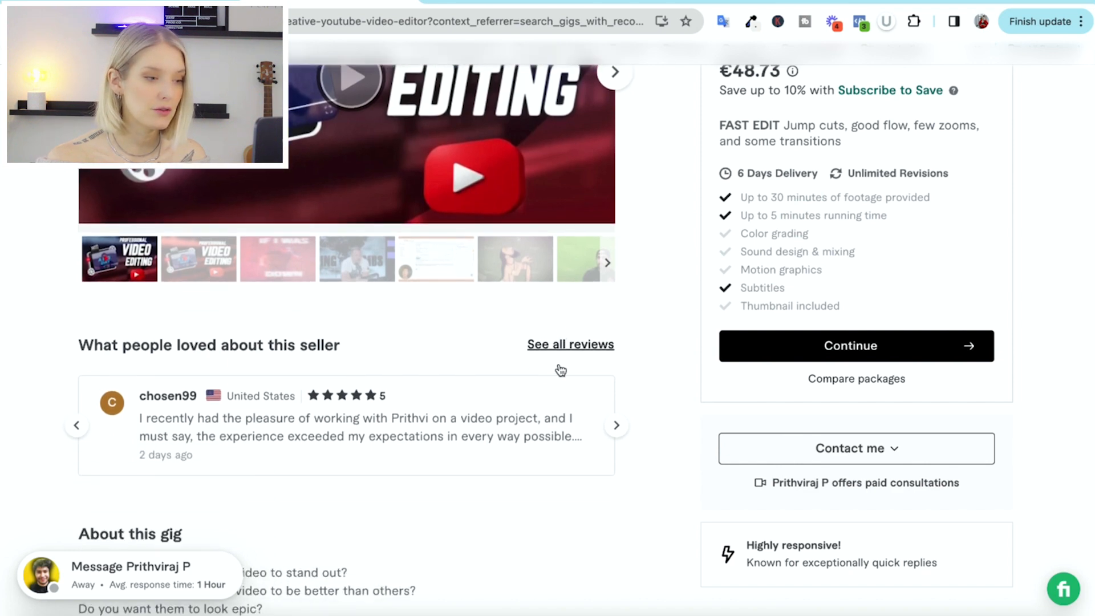
scroll("up", 3)
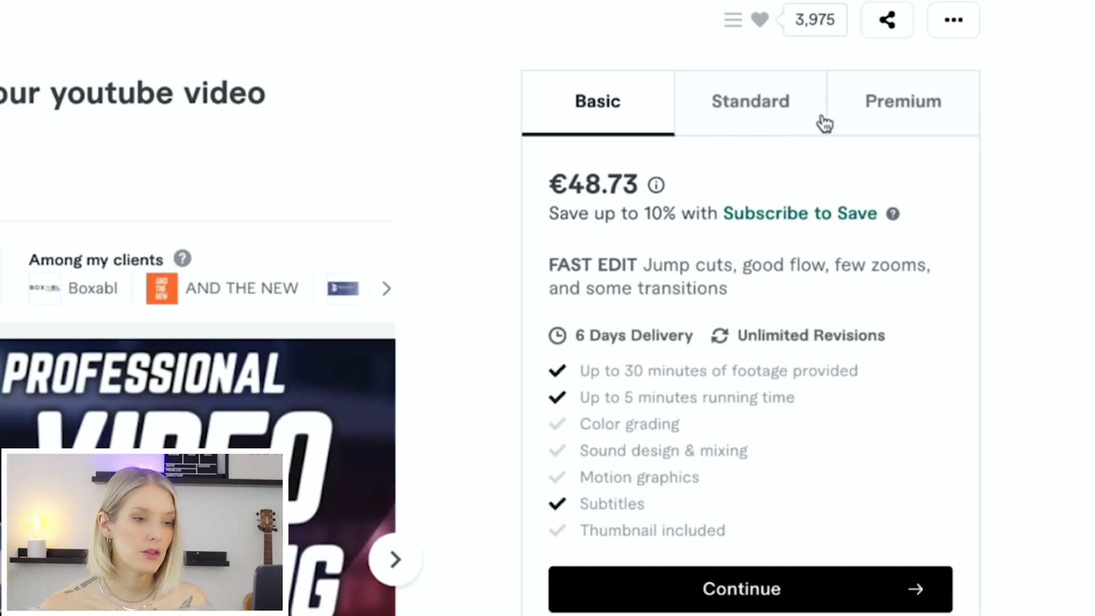
Compare the Basic, Standard (€73.09) and Premium (€97.45) packages, settling on Premium
left_click(751, 102)
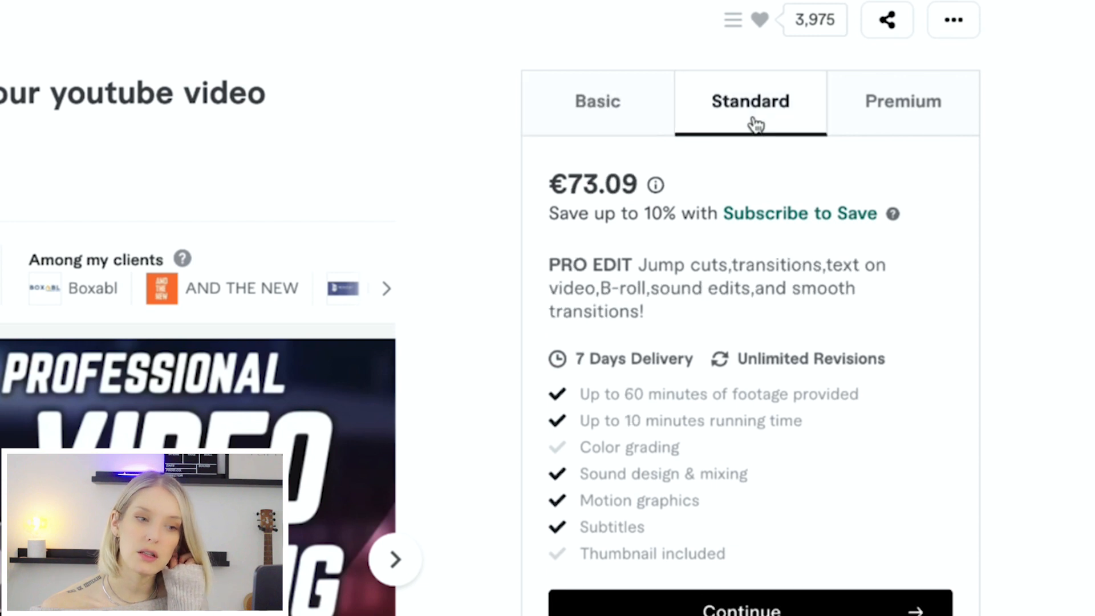
left_click(903, 101)
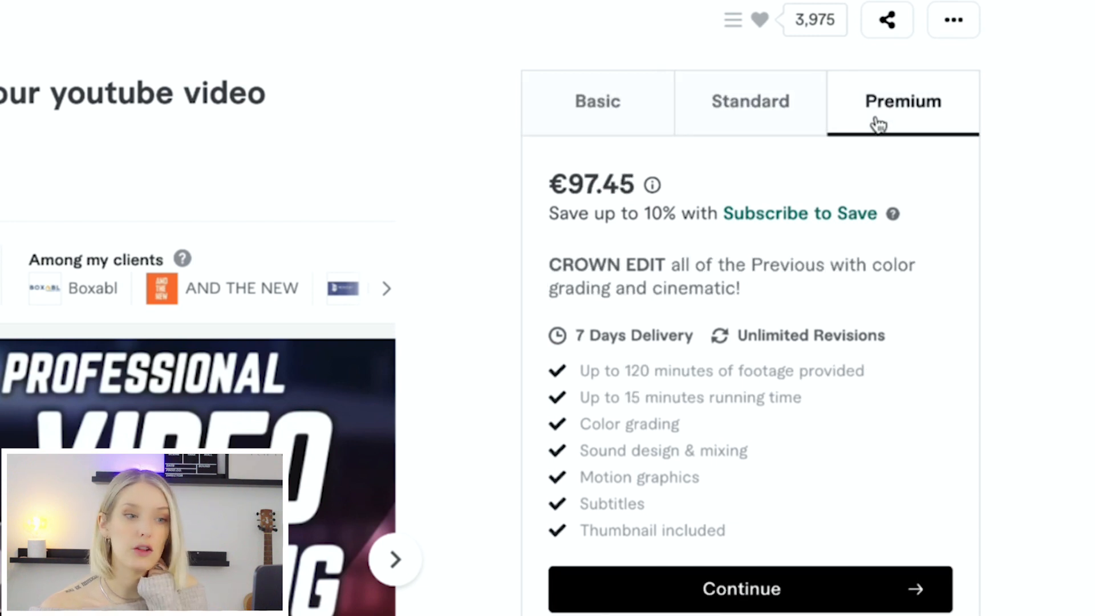
left_click(597, 100)
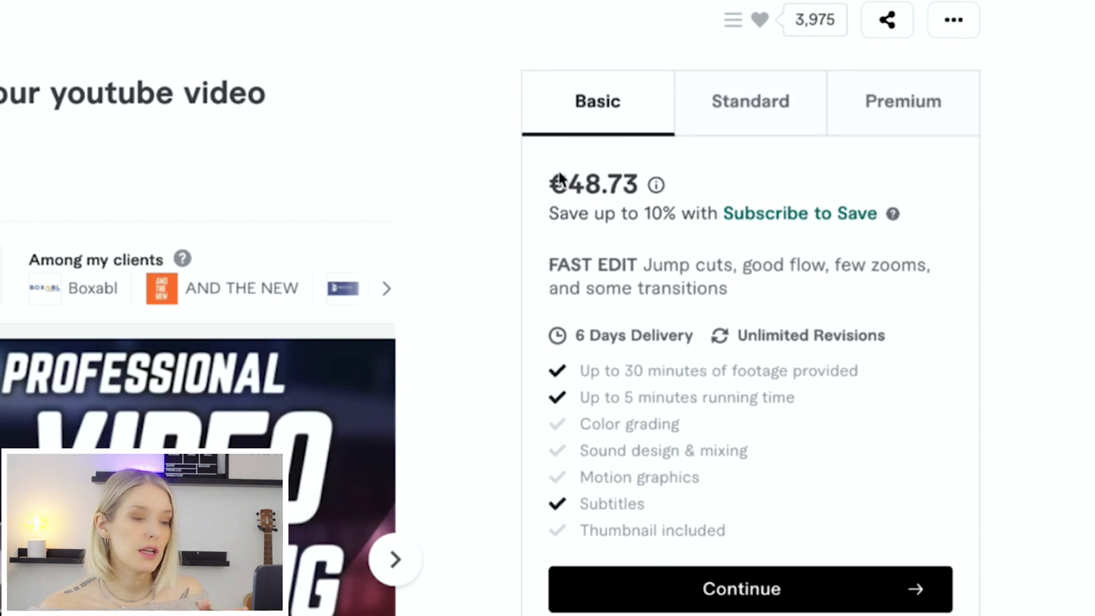
mouse_move(694, 214)
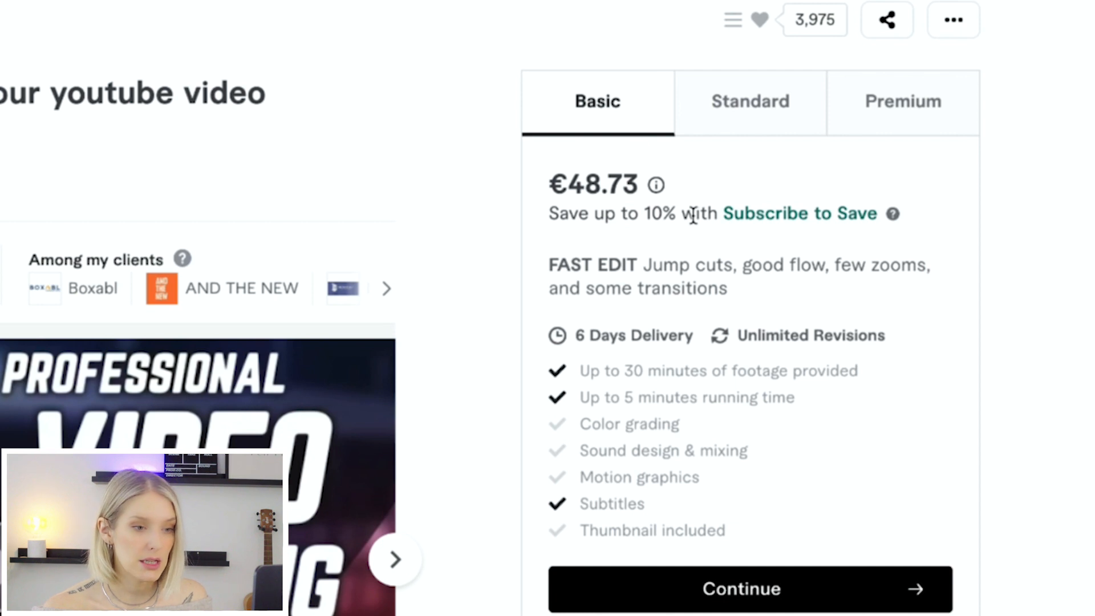
mouse_move(680, 342)
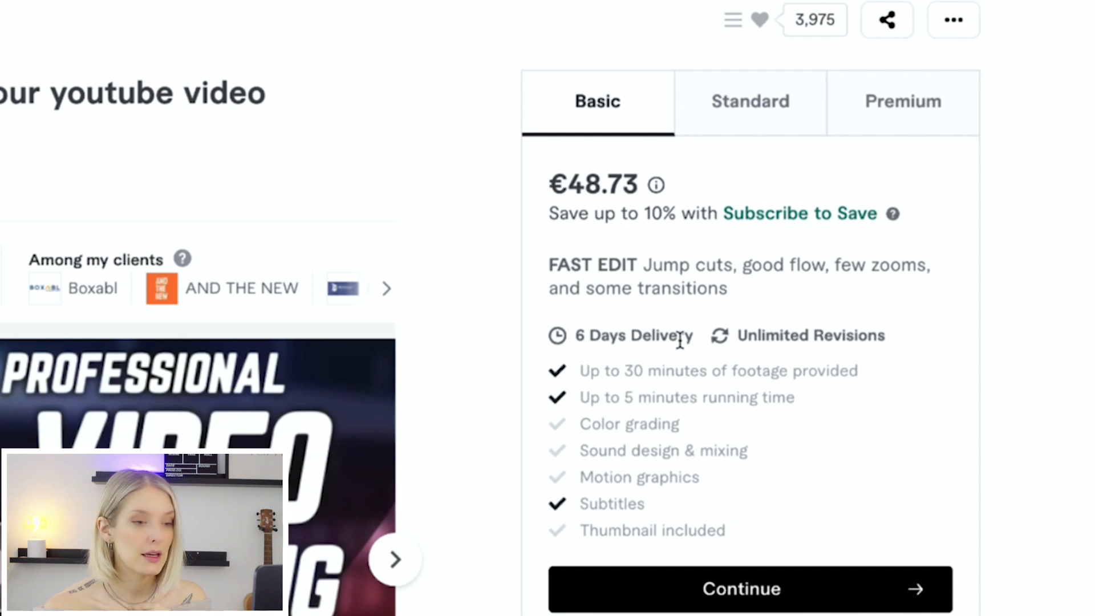
mouse_move(688, 440)
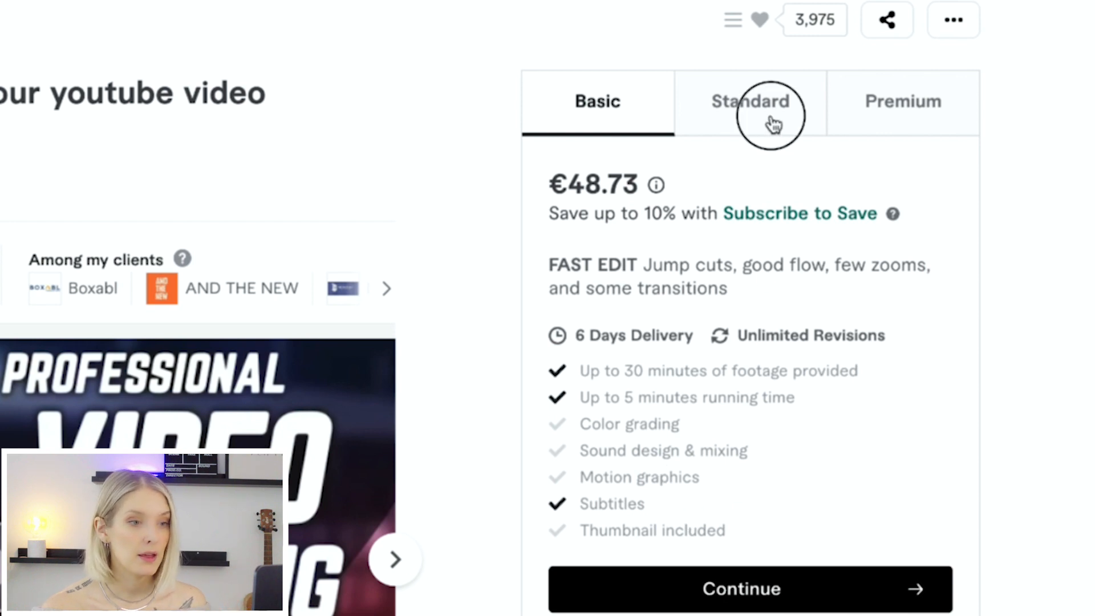
left_click(766, 114)
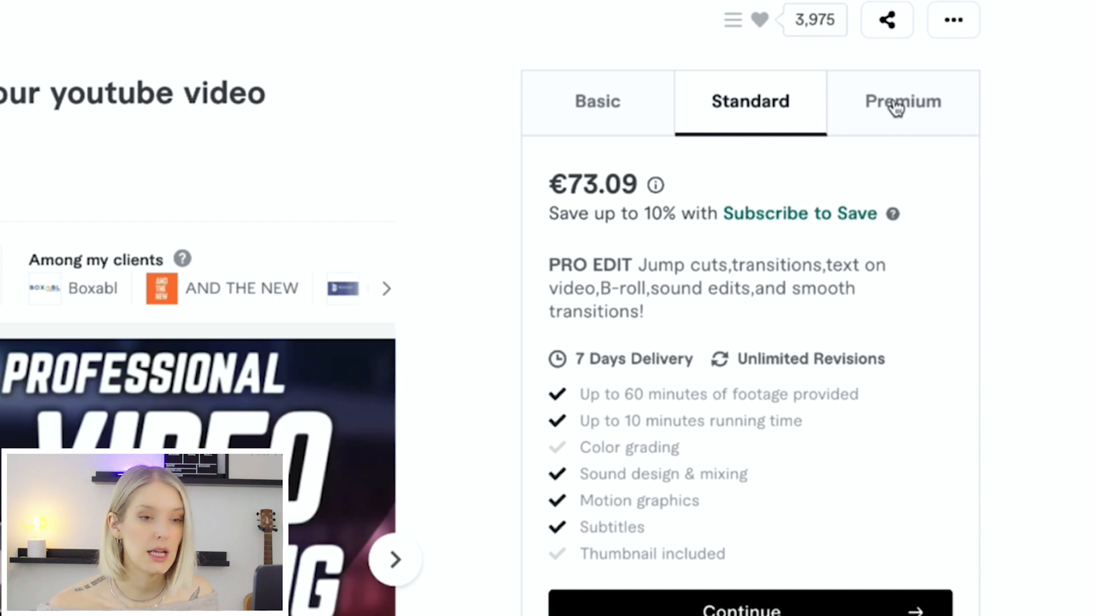
left_click(903, 101)
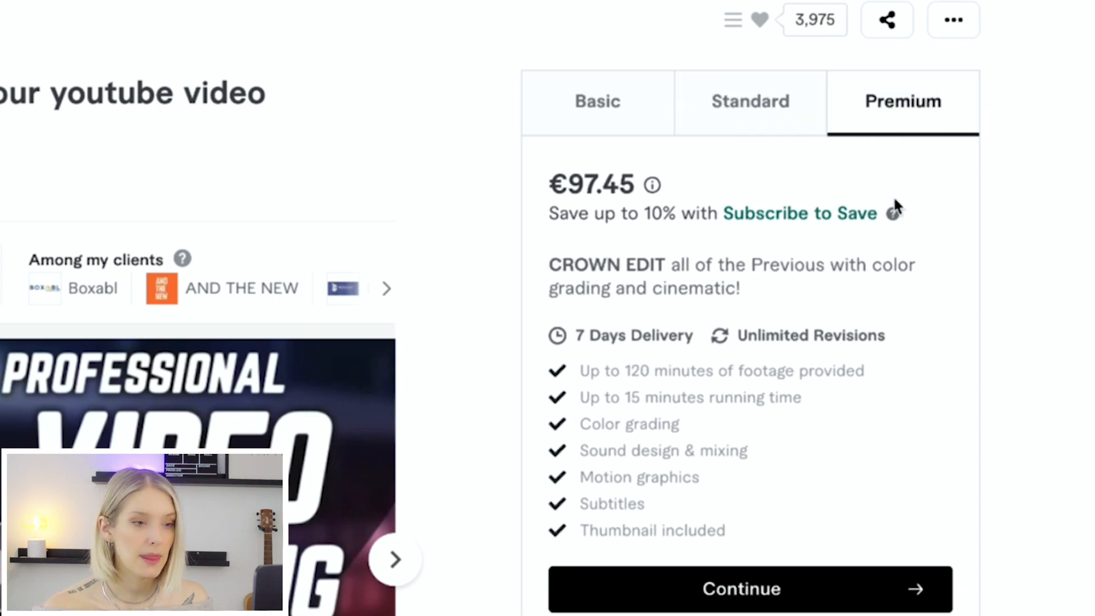
mouse_move(670, 363)
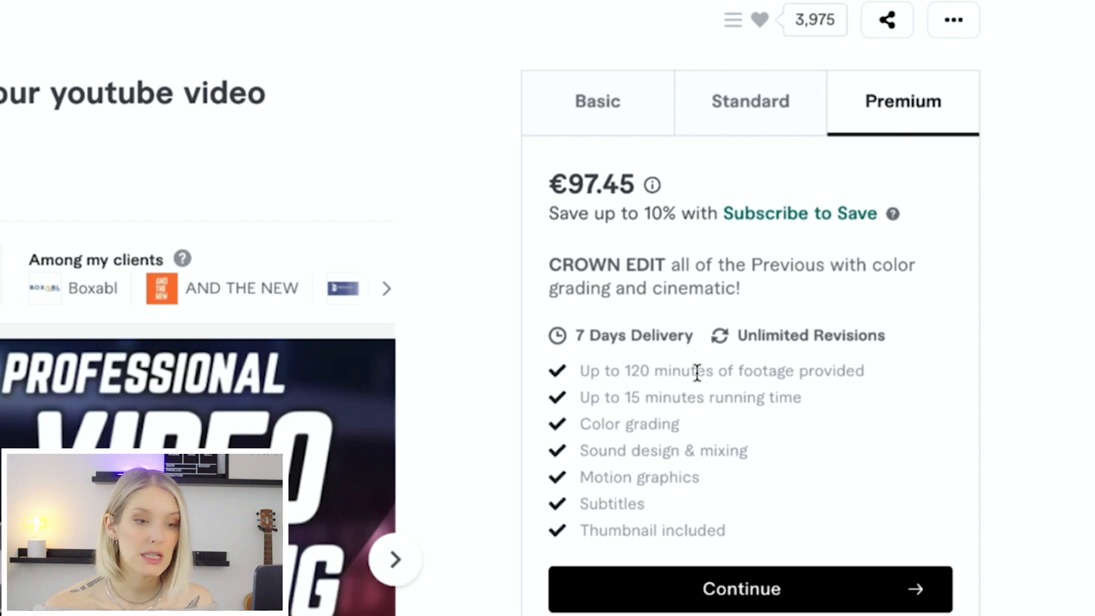
mouse_move(845, 478)
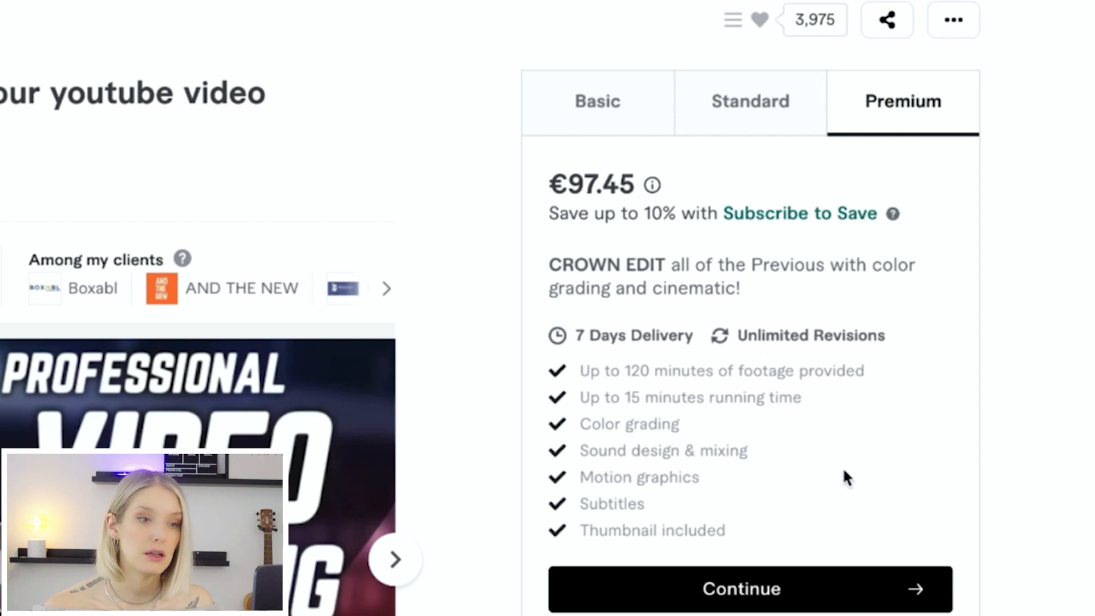
Read through the gig's 1,348 reviews averaging 4.9 stars and the five-star buyer feedback
scroll("down", 3)
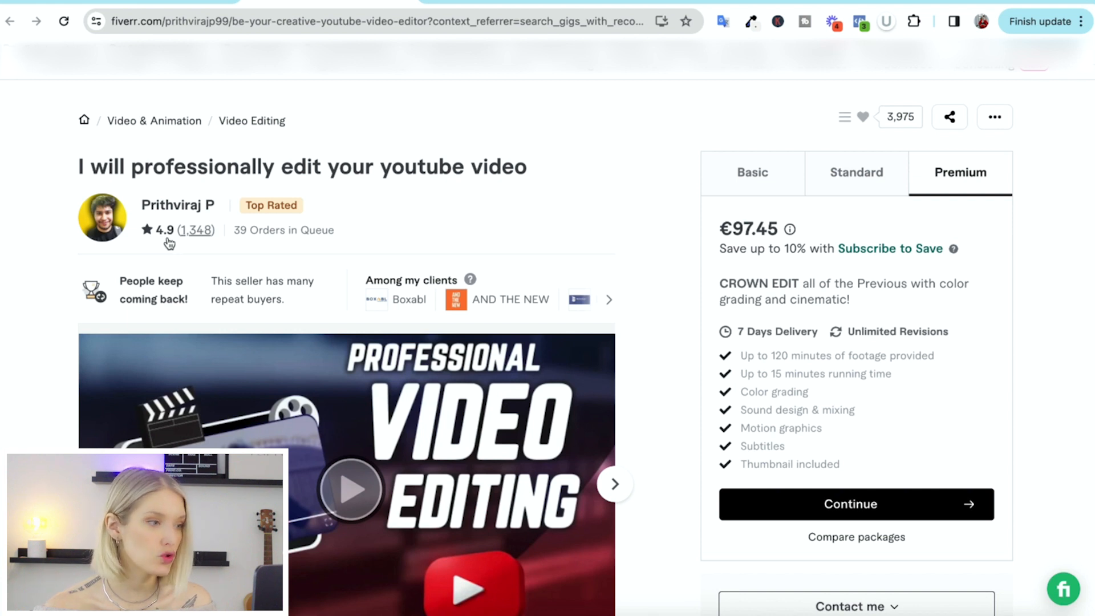
mouse_move(207, 237)
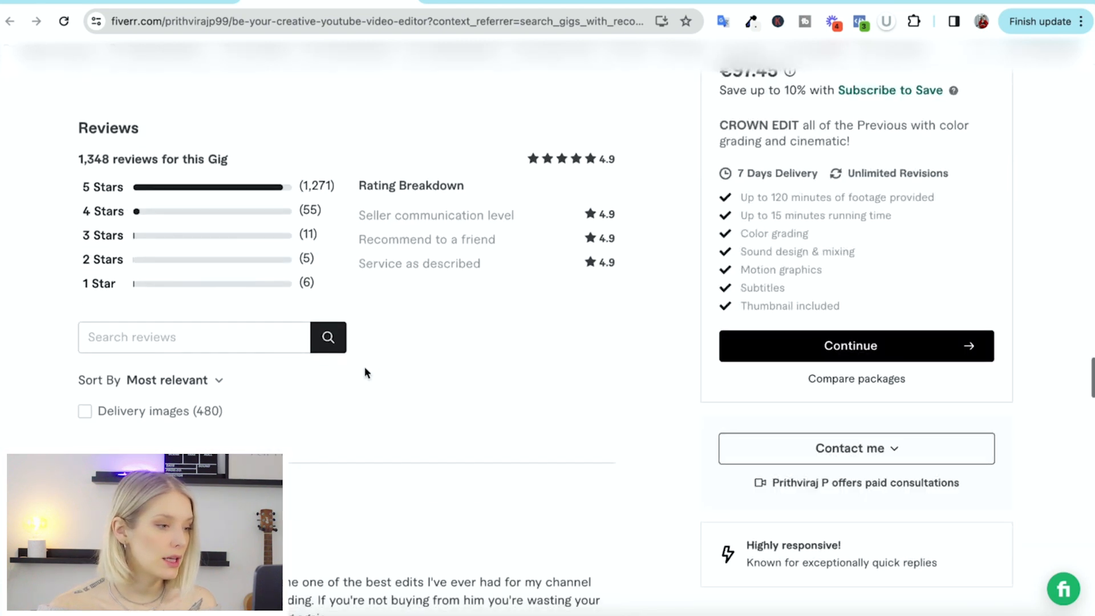
scroll("down", 3)
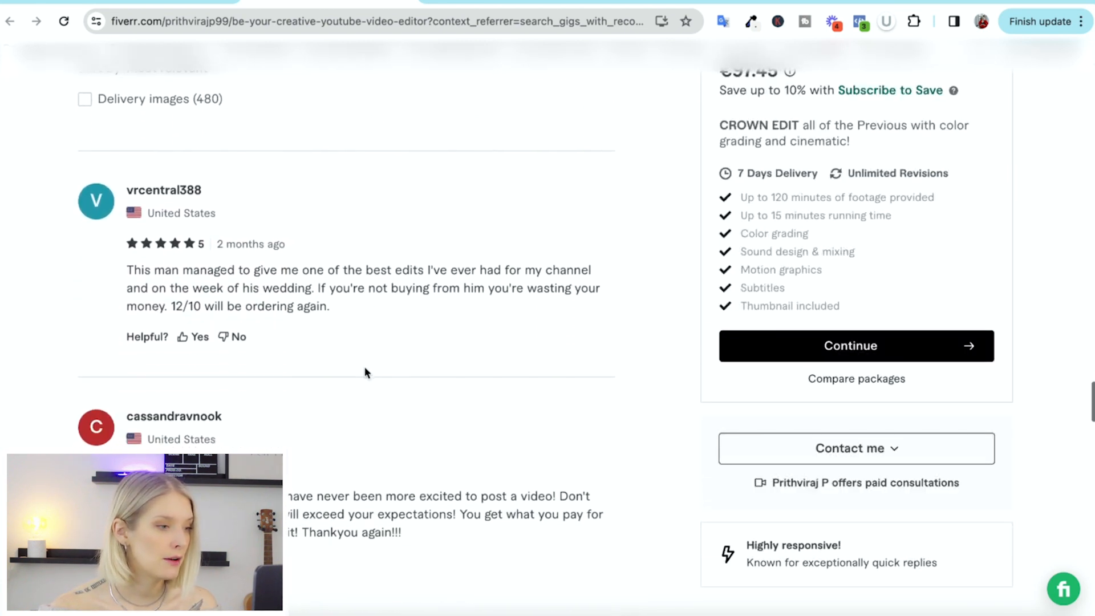
scroll("down", 3)
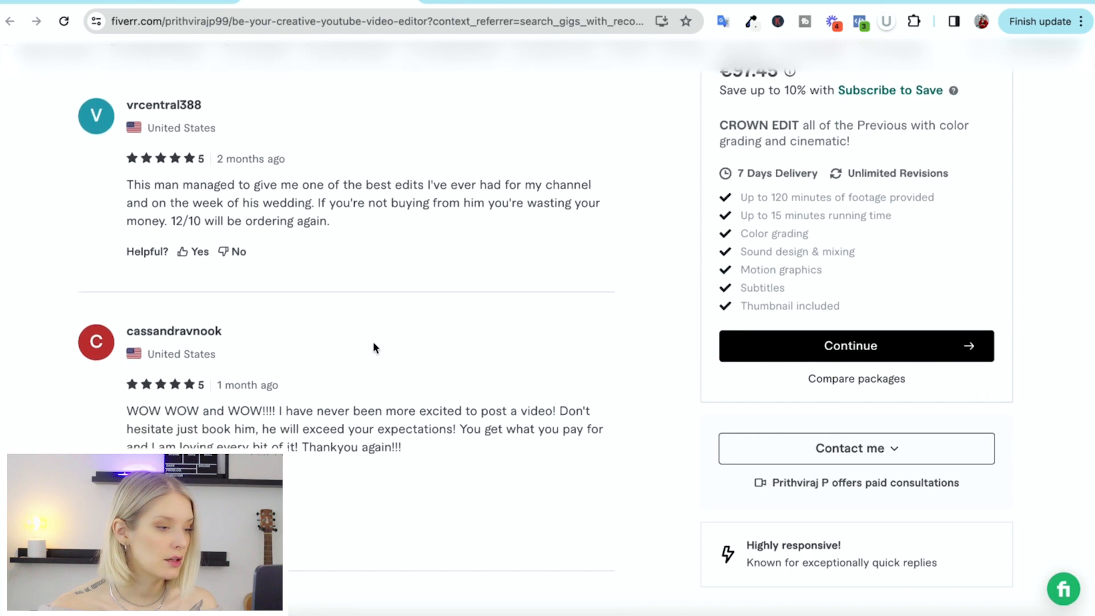
mouse_move(384, 325)
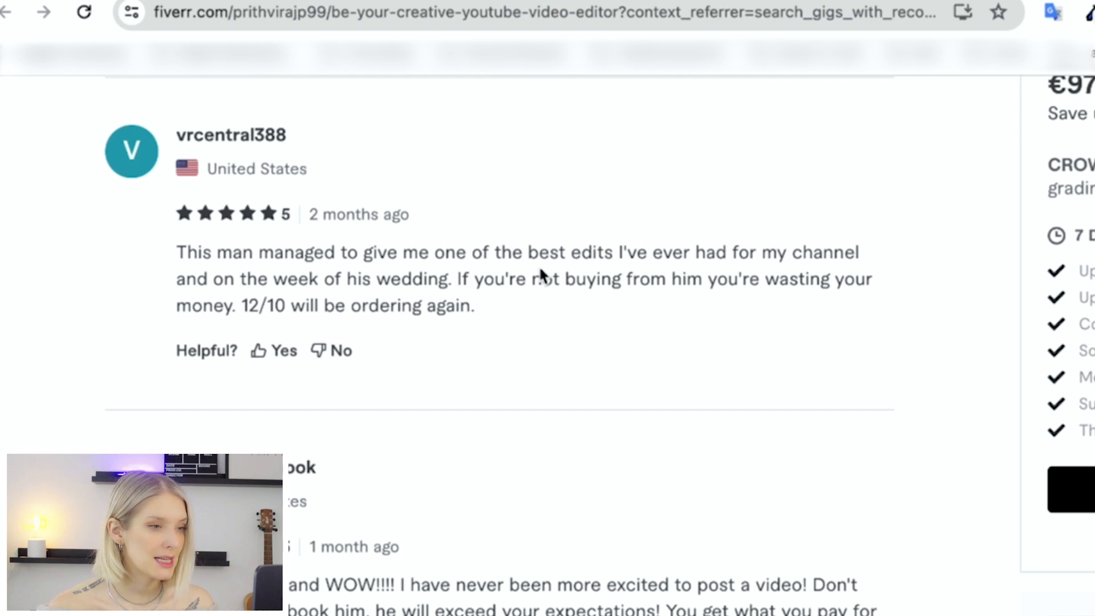
mouse_move(502, 315)
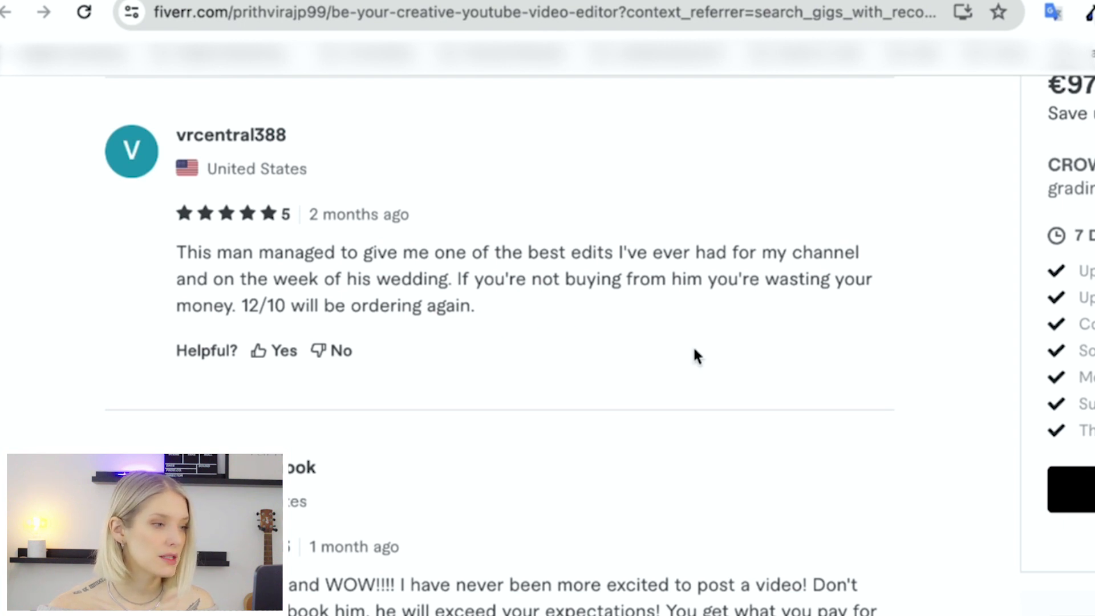
scroll("down", 3)
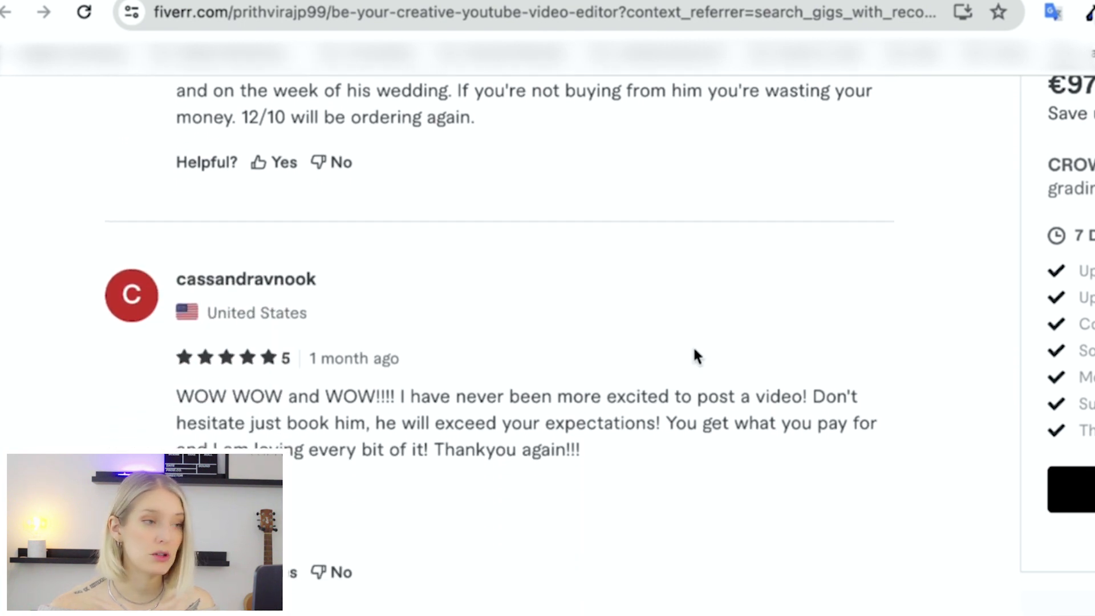
scroll("down", 3)
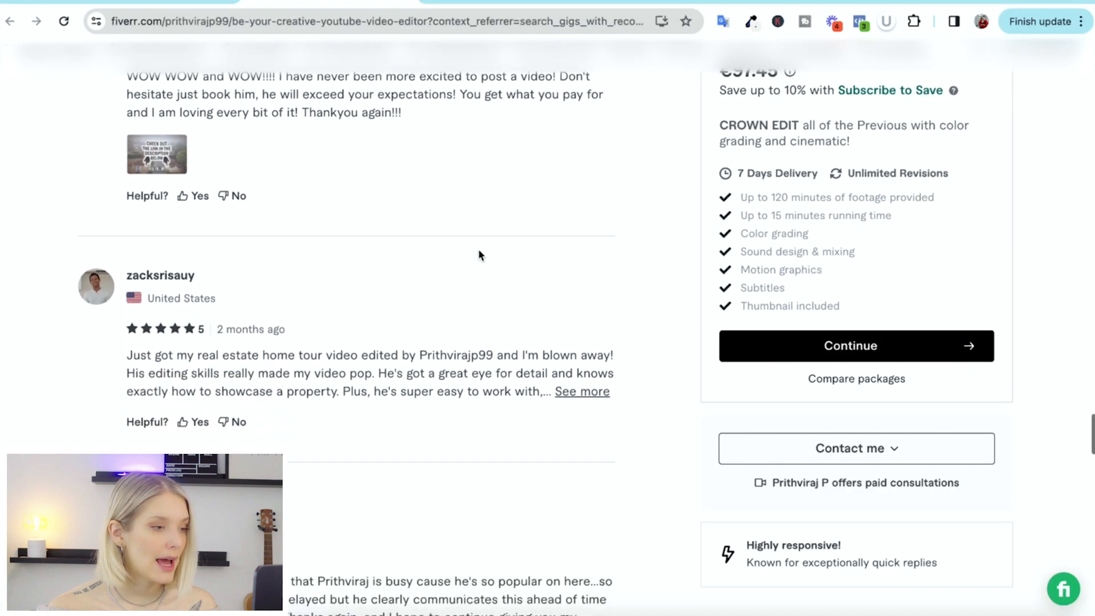
scroll("down", 3)
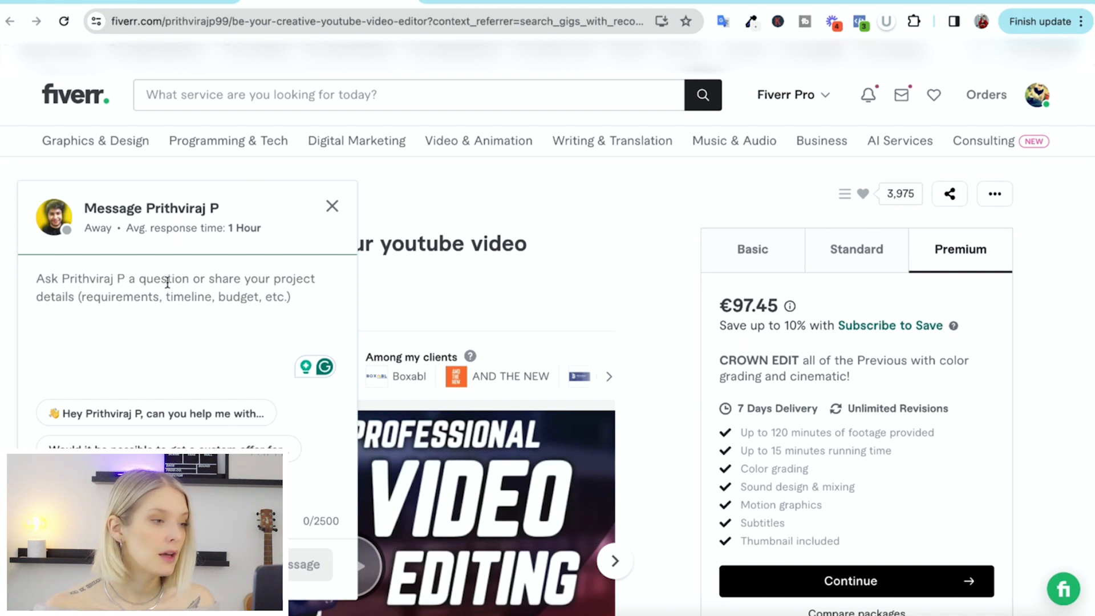
left_click(332, 205)
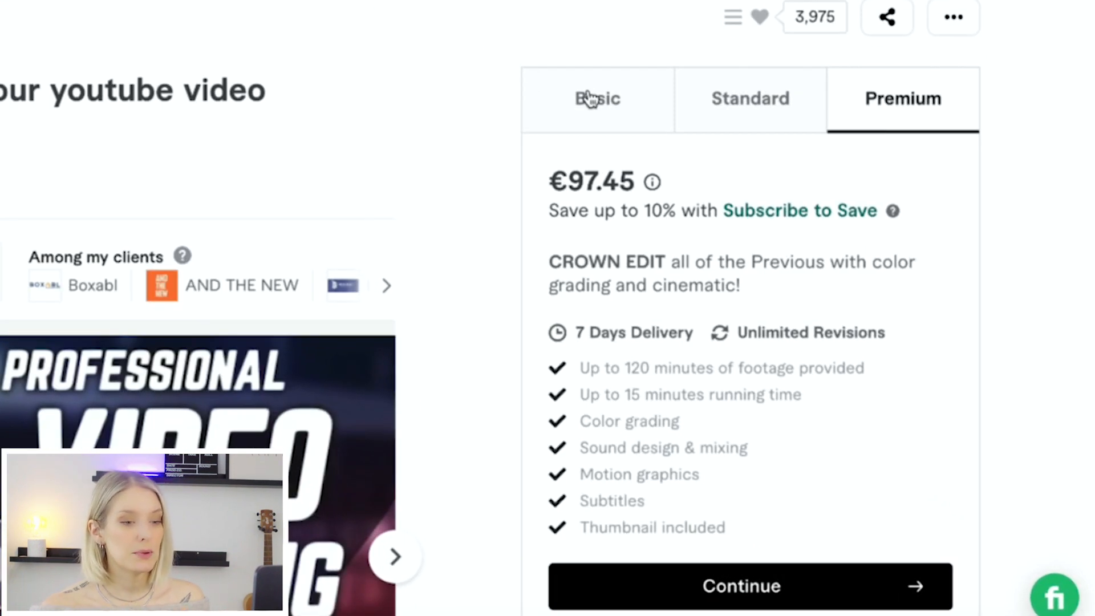
Choose a single order with €38.98 extra-fast 4-day delivery and continue at €136.44
scroll("down", 3)
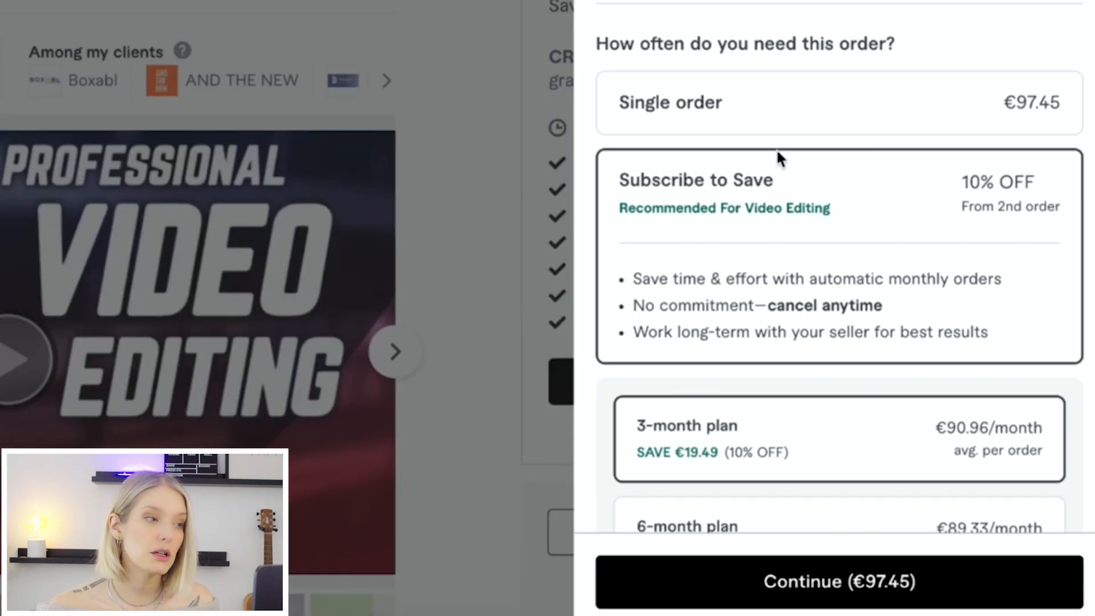
scroll("down", 3)
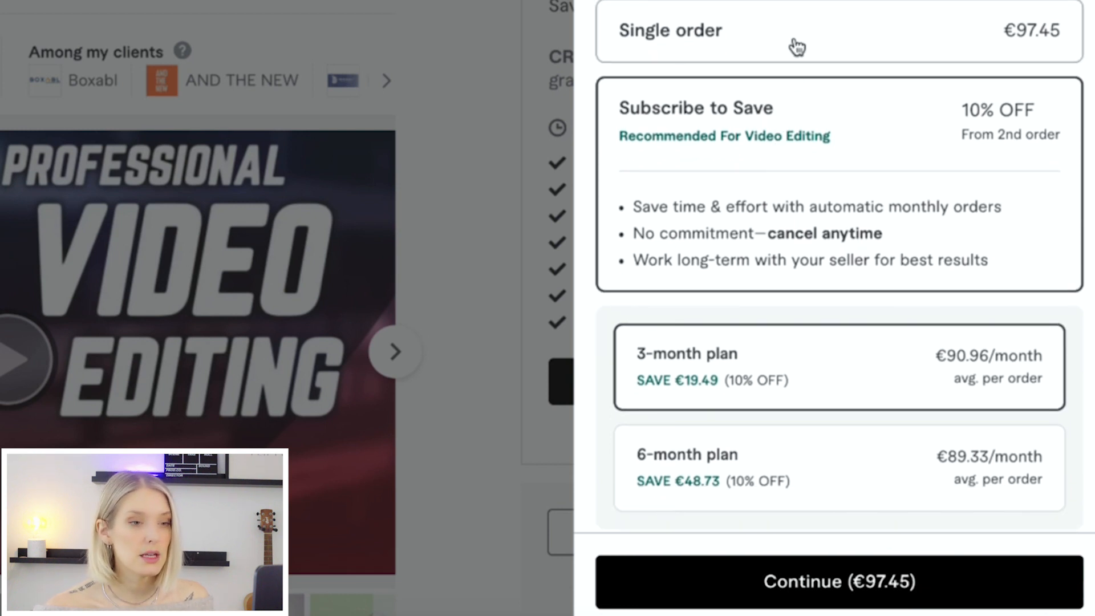
left_click(671, 30)
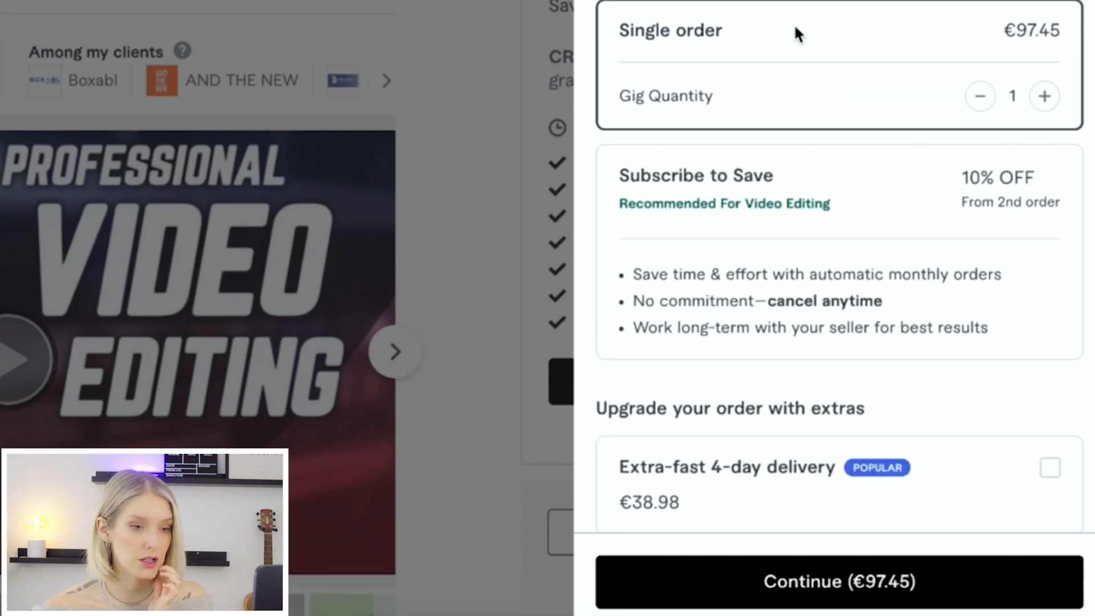
scroll("down", 3)
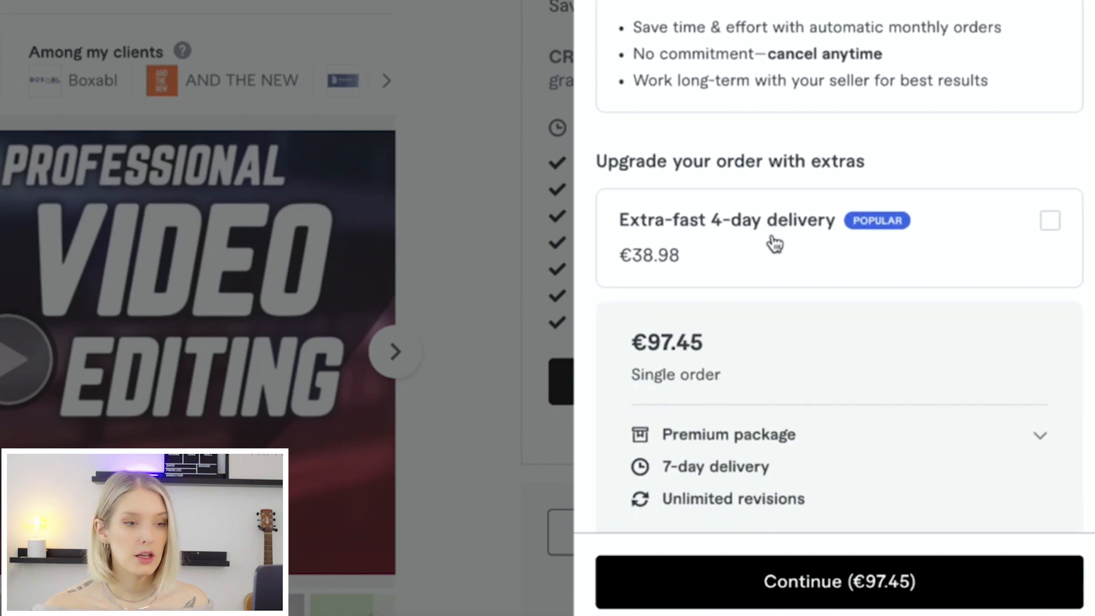
scroll("down", 3)
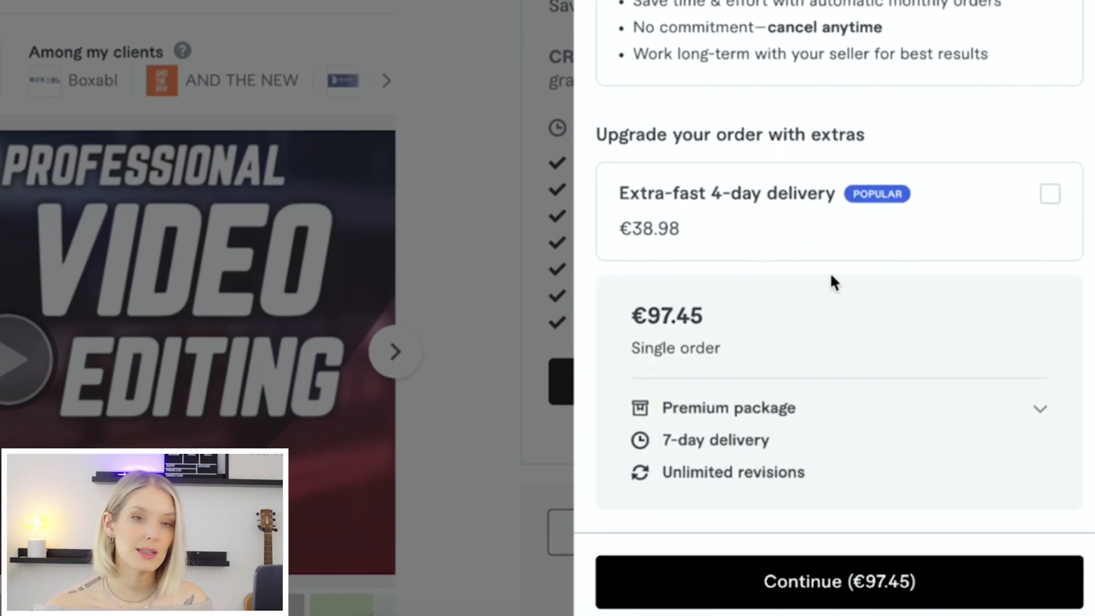
mouse_move(1051, 228)
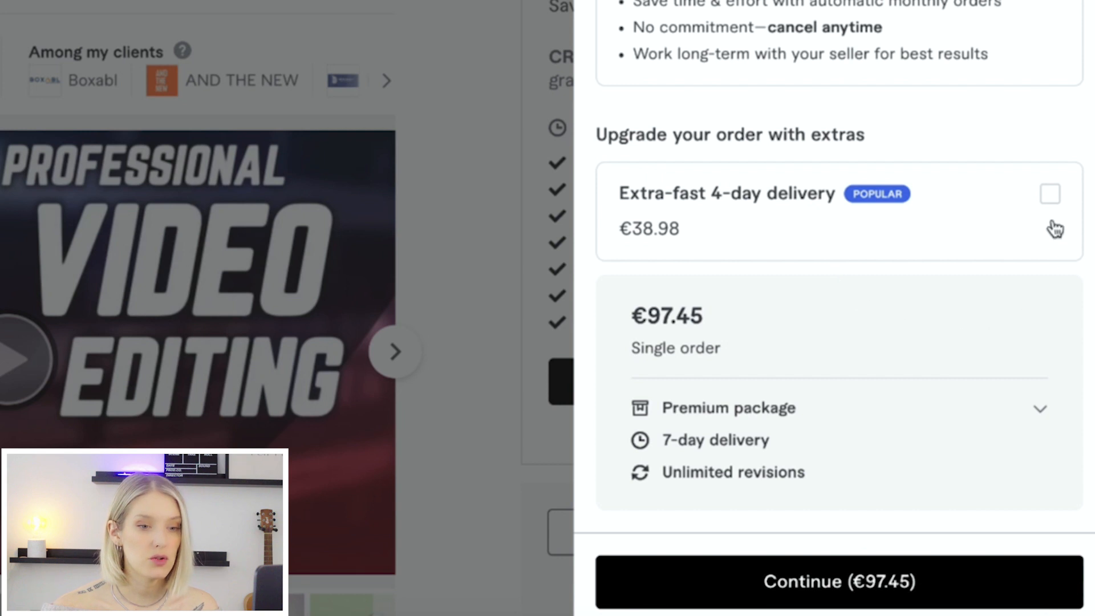
left_click(1046, 208)
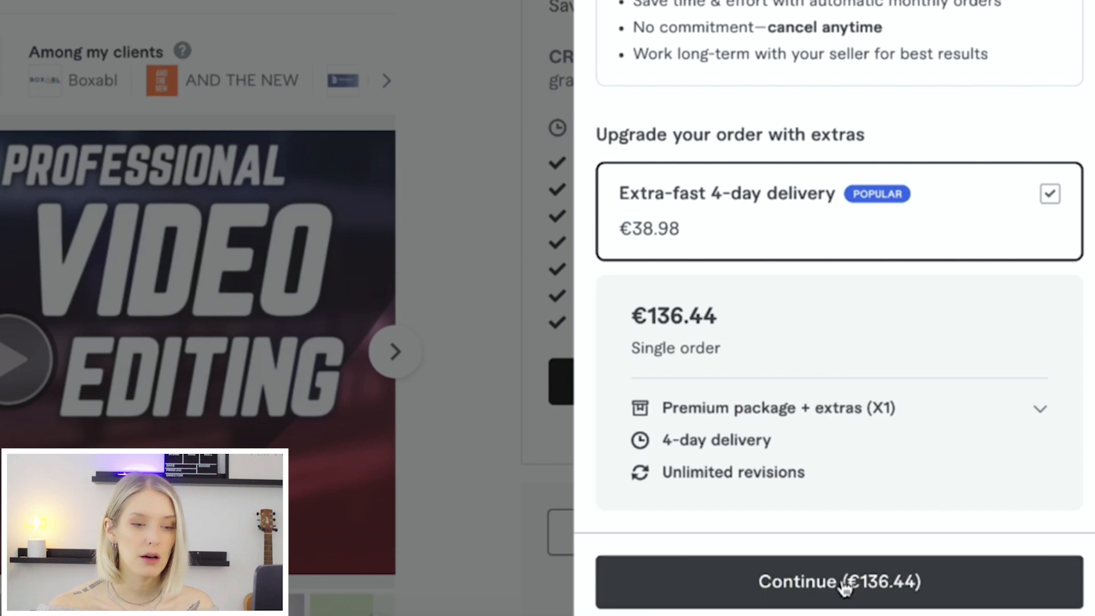
left_click(841, 596)
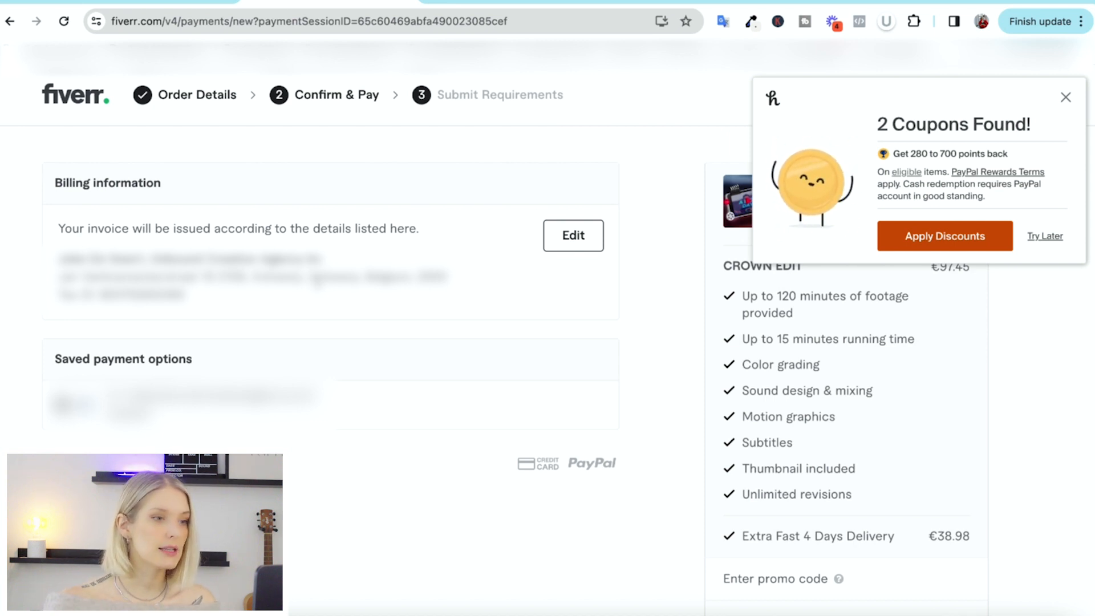
Dismiss the coupon popup and confirm payment of the €143.94 checkout total
left_click(1065, 97)
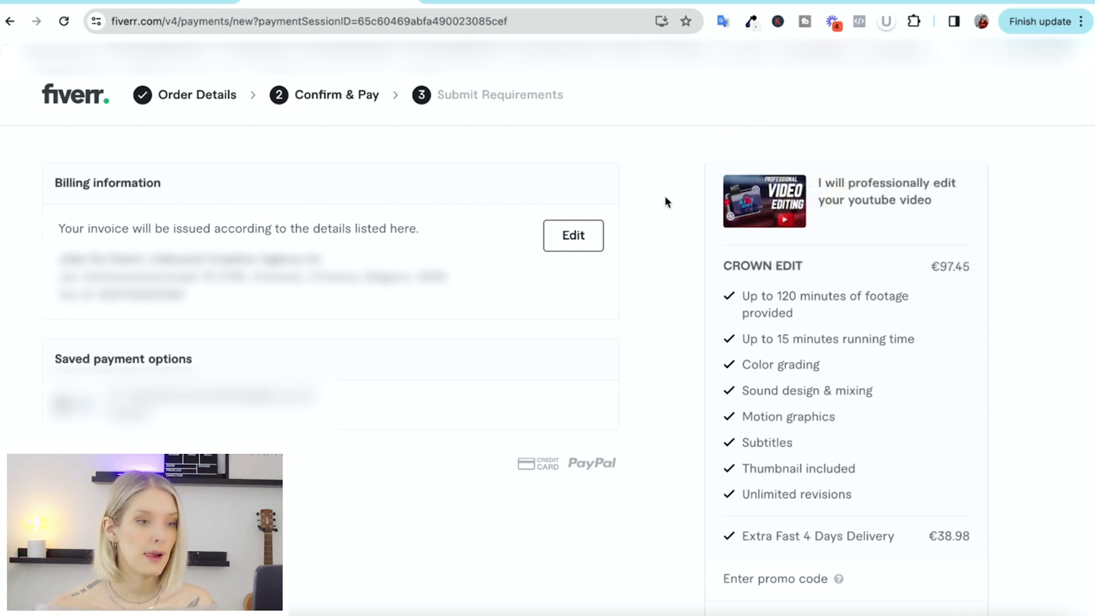
scroll("down", 3)
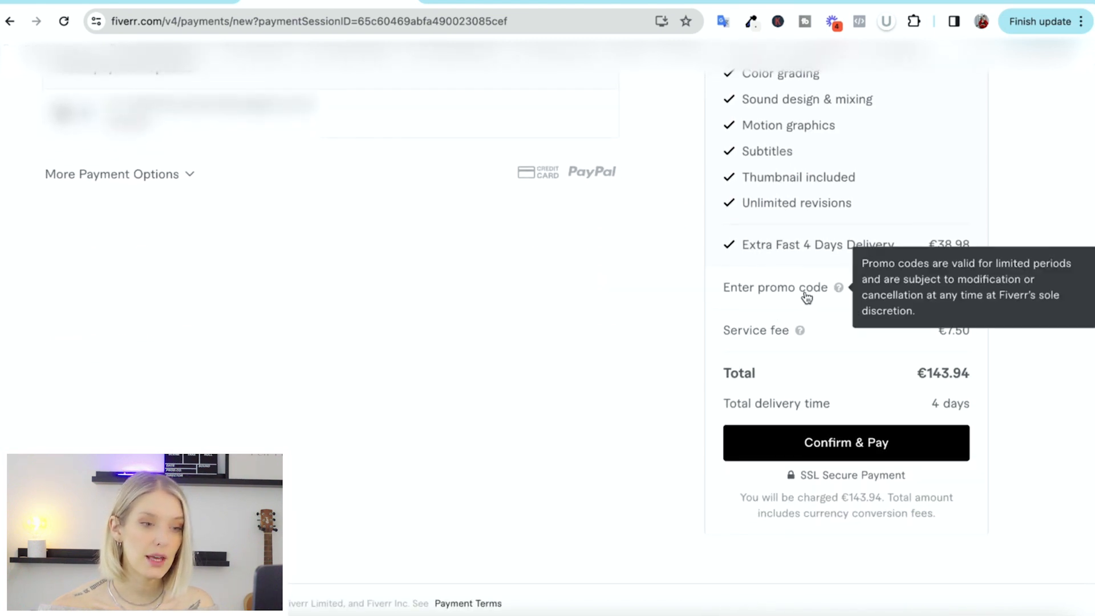
mouse_move(840, 271)
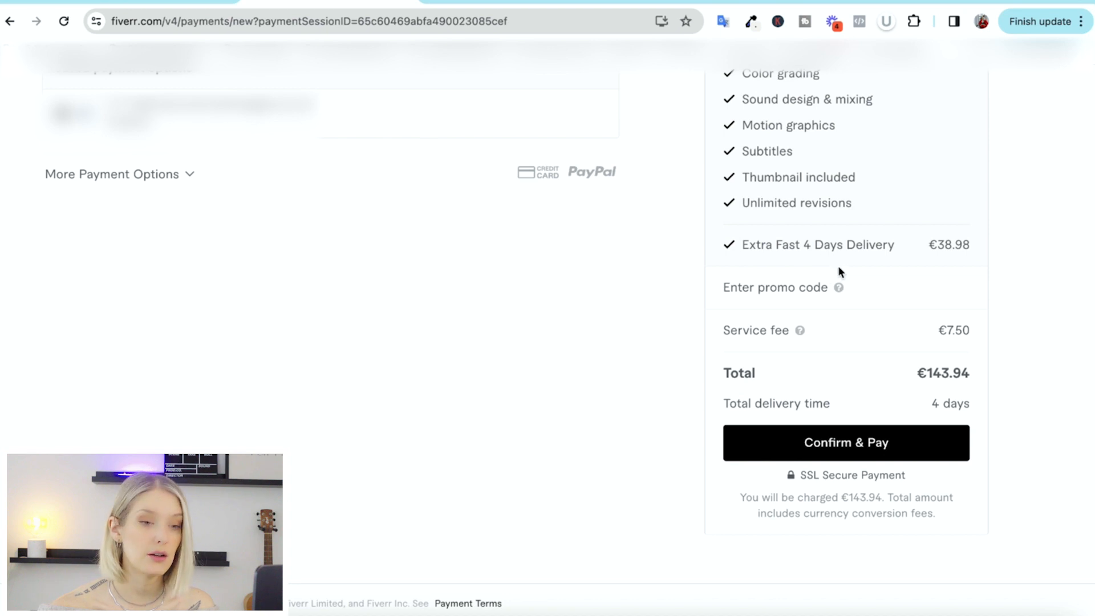
mouse_move(786, 325)
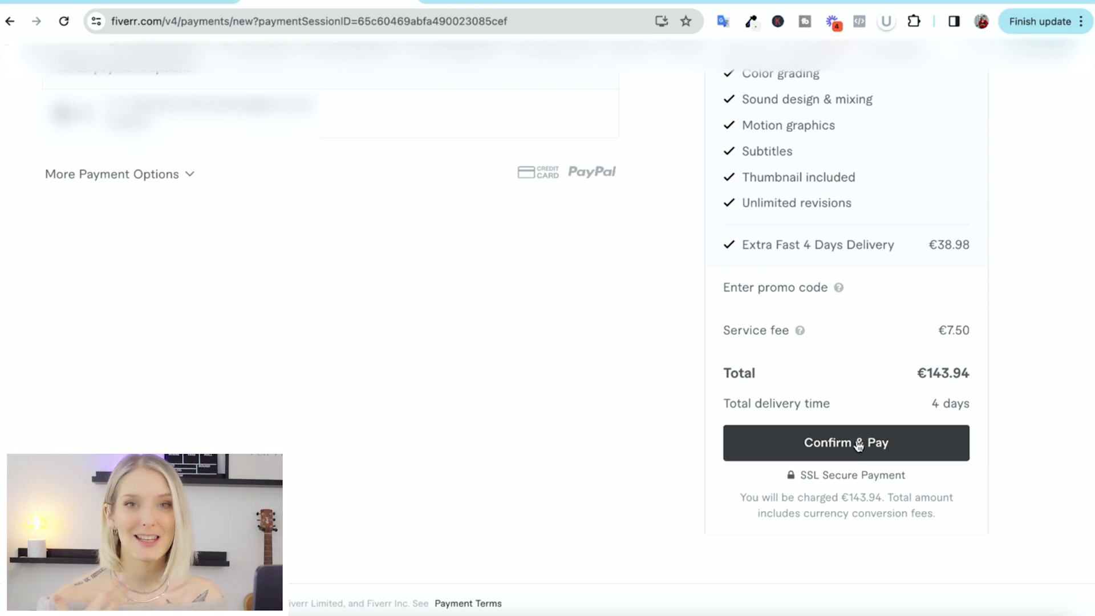
left_click(846, 443)
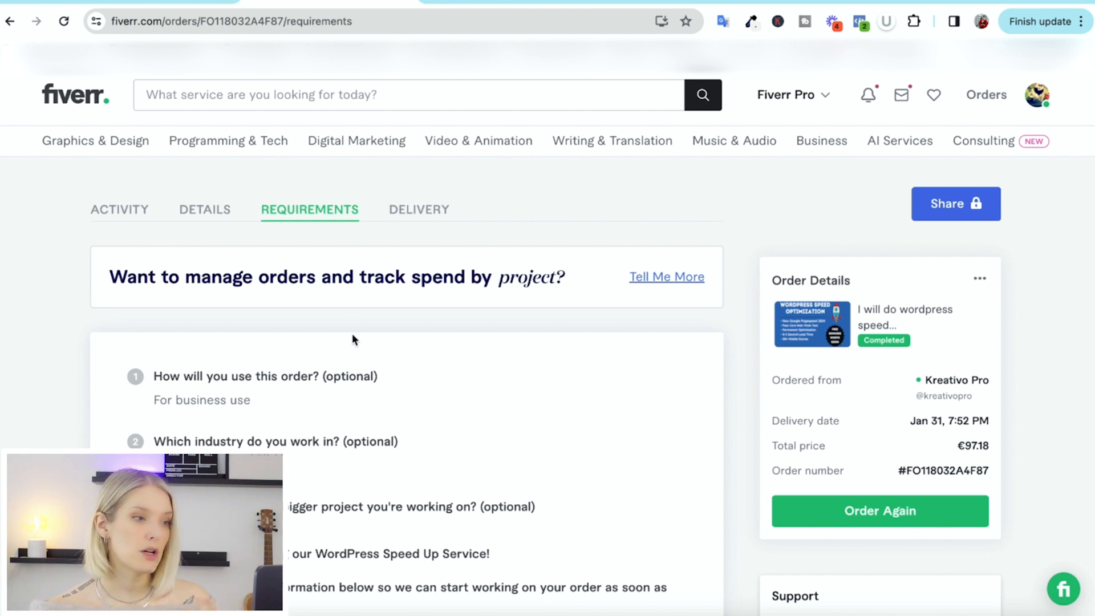
scroll("down", 3)
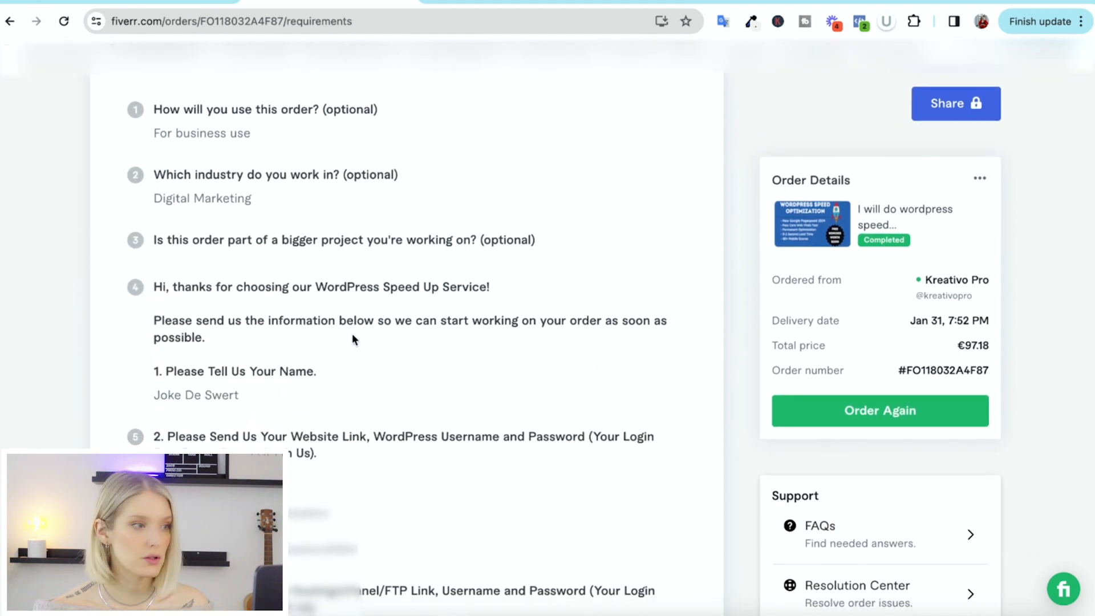
scroll("down", 3)
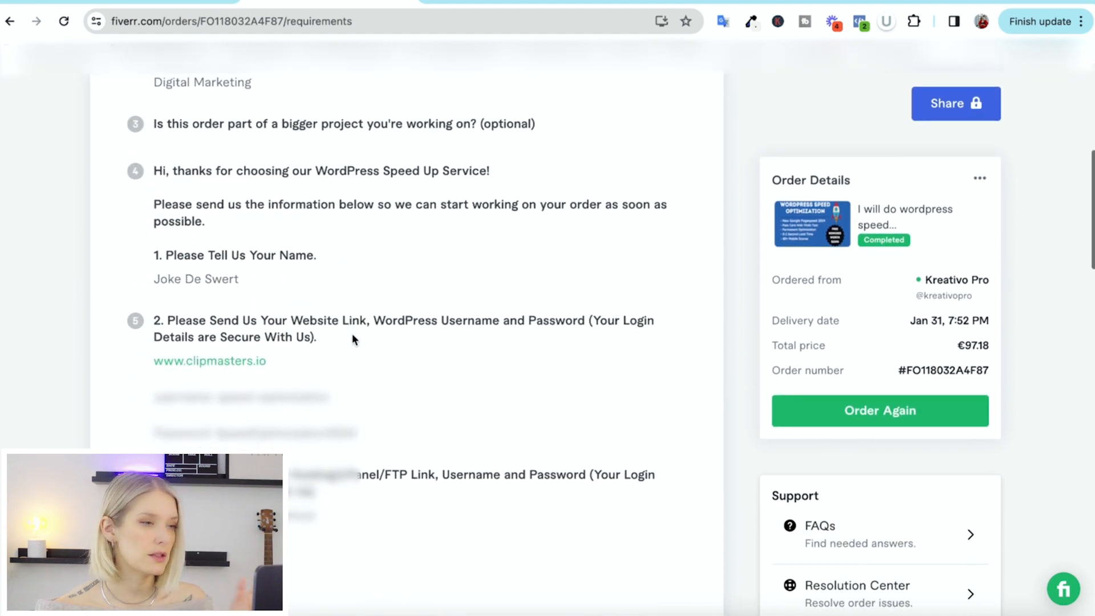
scroll("down", 3)
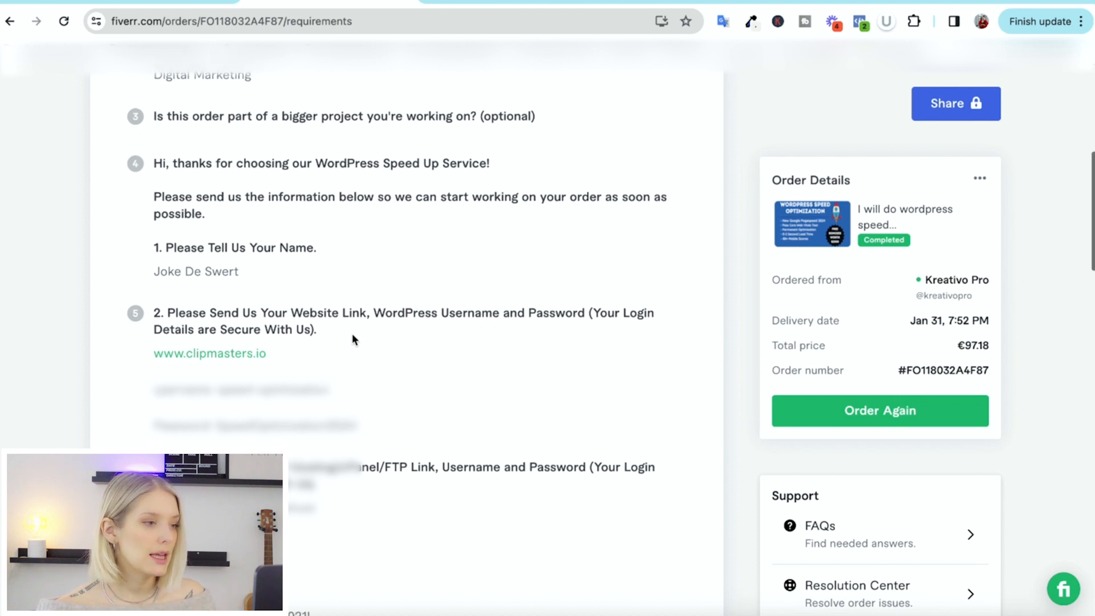
scroll("down", 3)
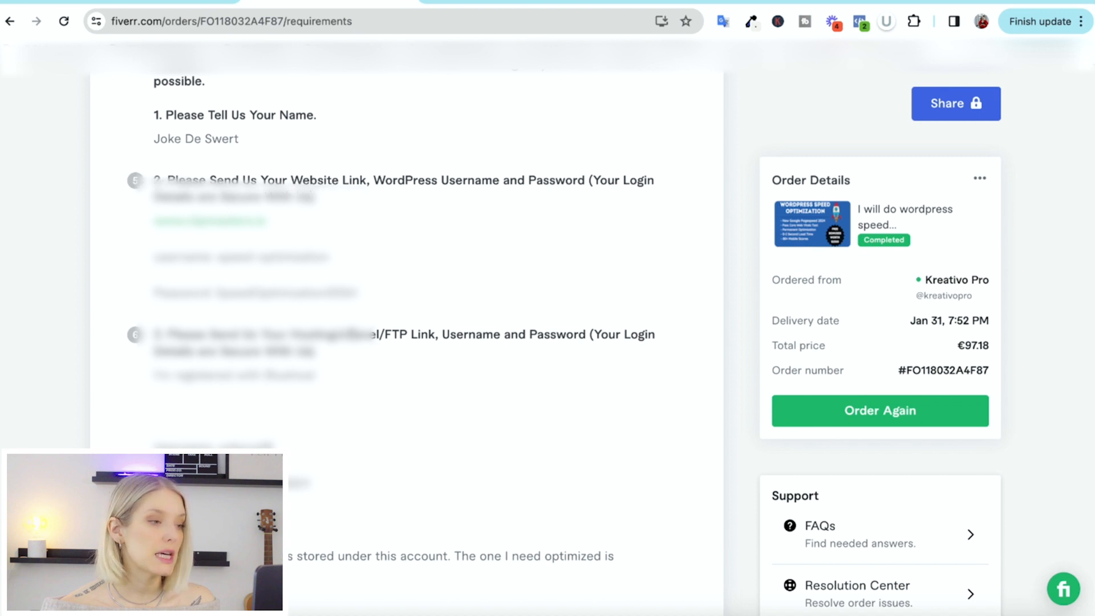
scroll("down", 3)
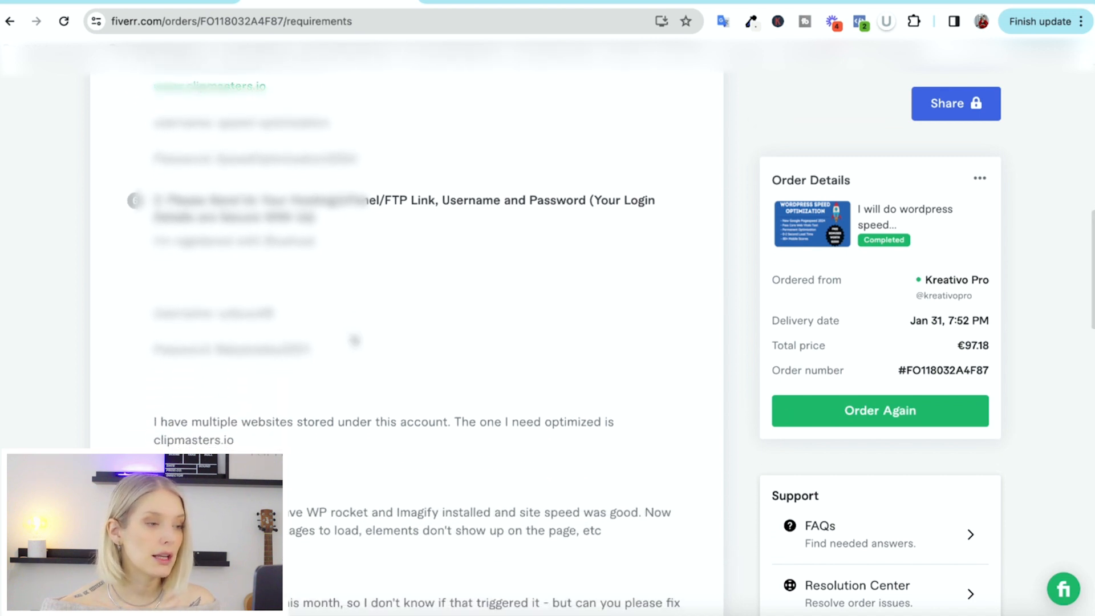
scroll("down", 3)
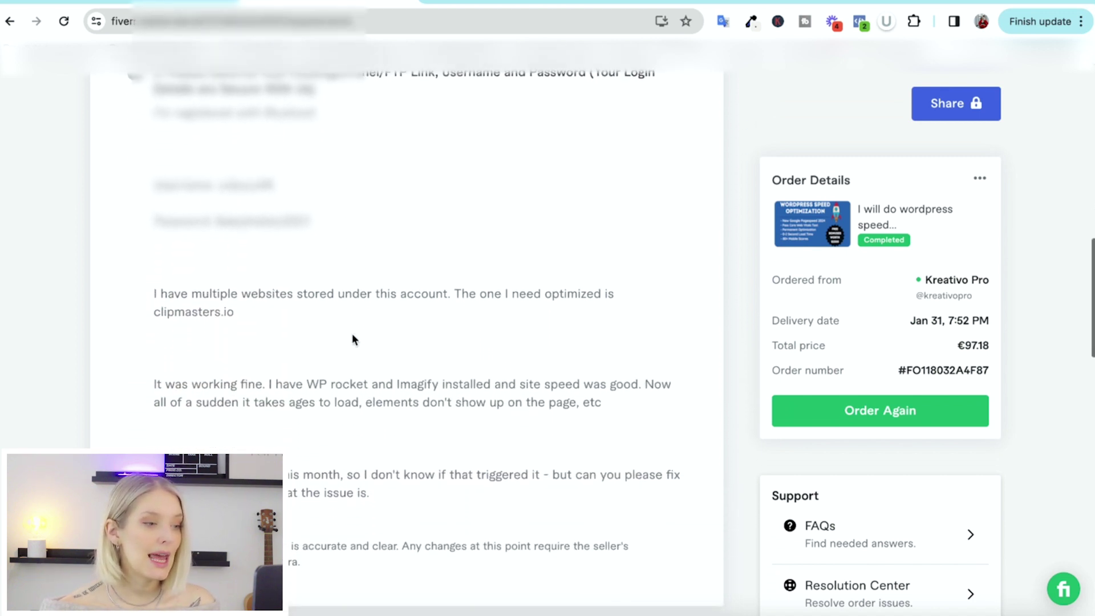
scroll("down", 3)
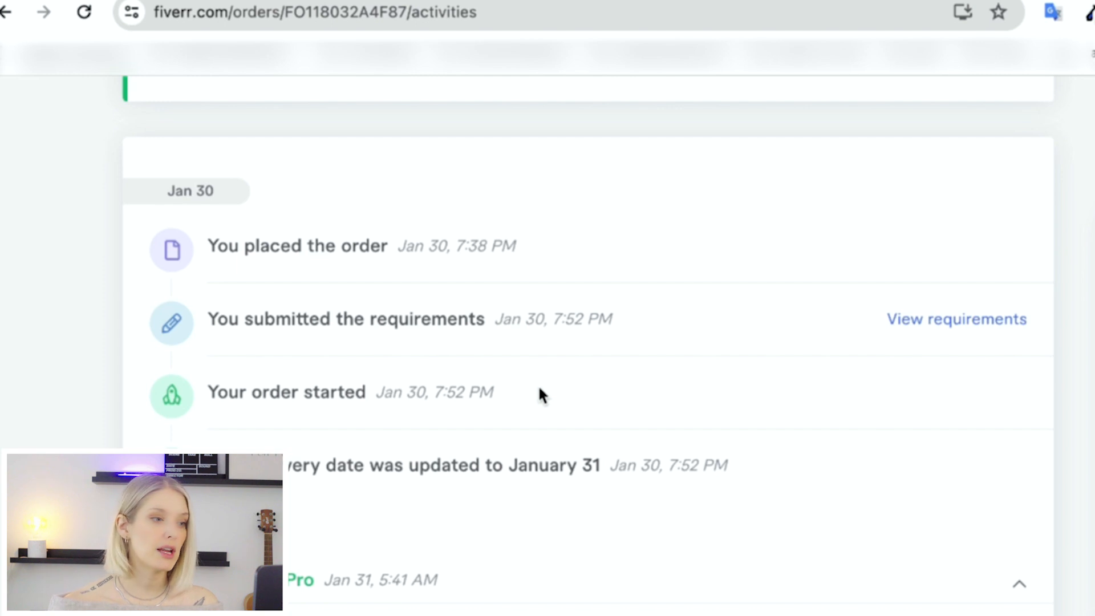
mouse_move(491, 404)
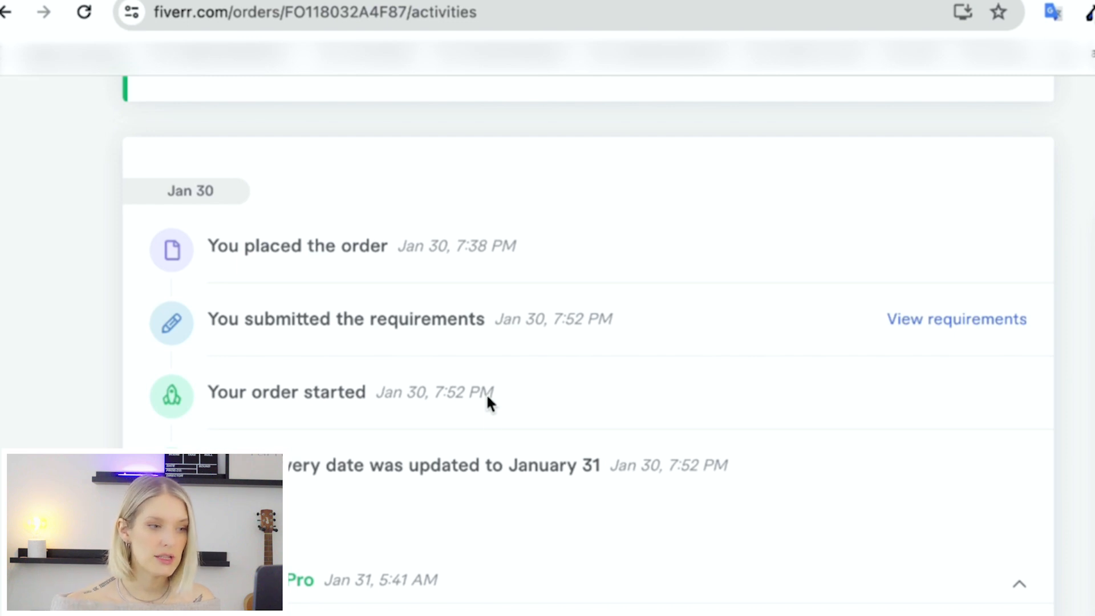
Scroll the order timeline through Kreativo Pro's delivery, GTmetrix reports, Speed Work Report PDF and SEO checklist
scroll("down", 3)
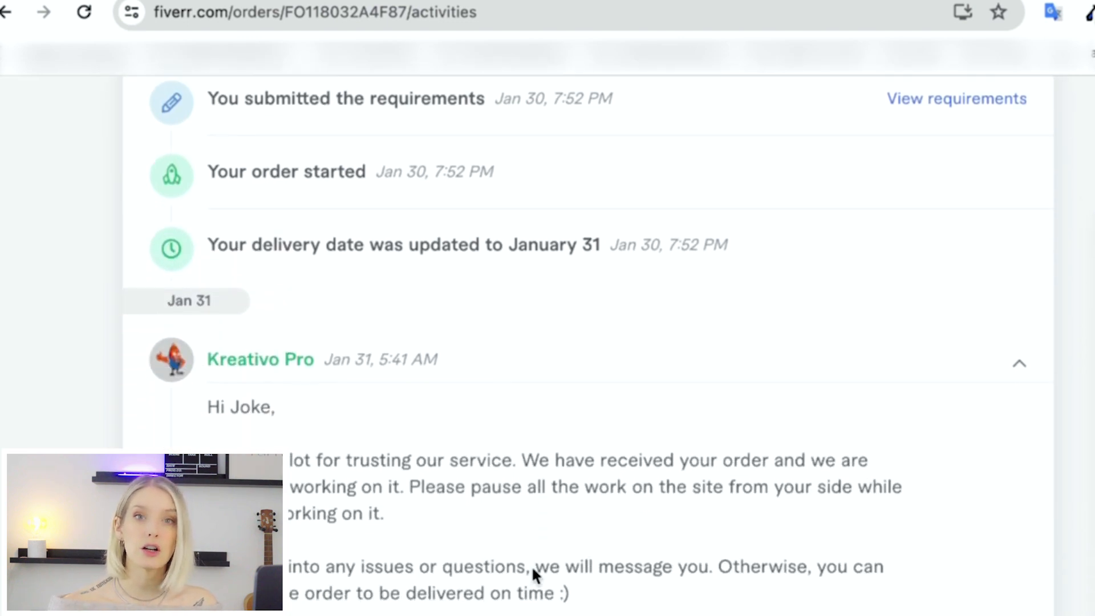
scroll("down", 3)
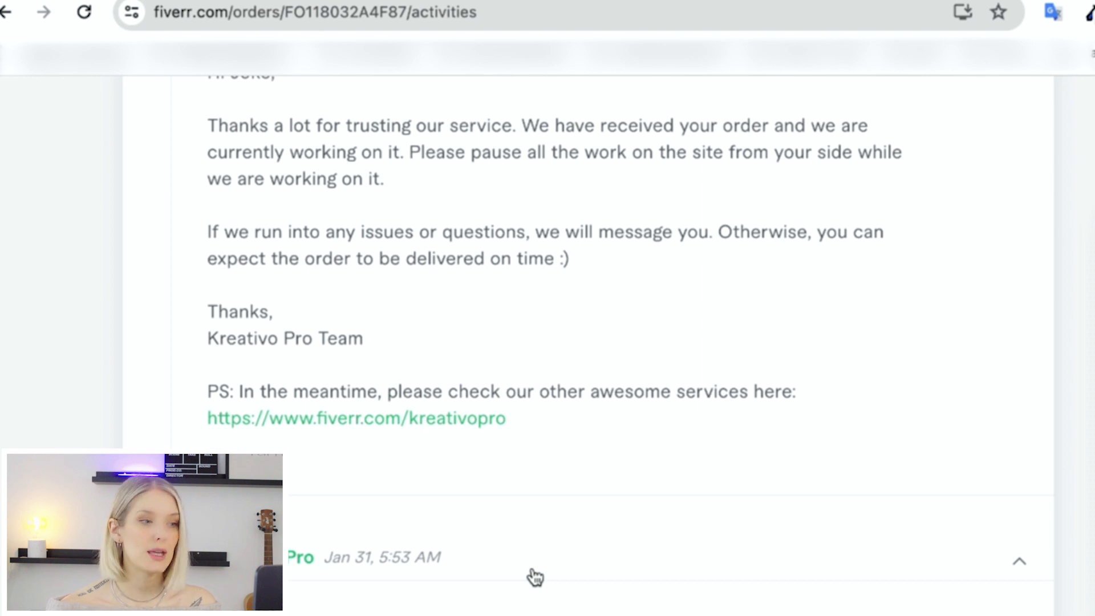
scroll("down", 3)
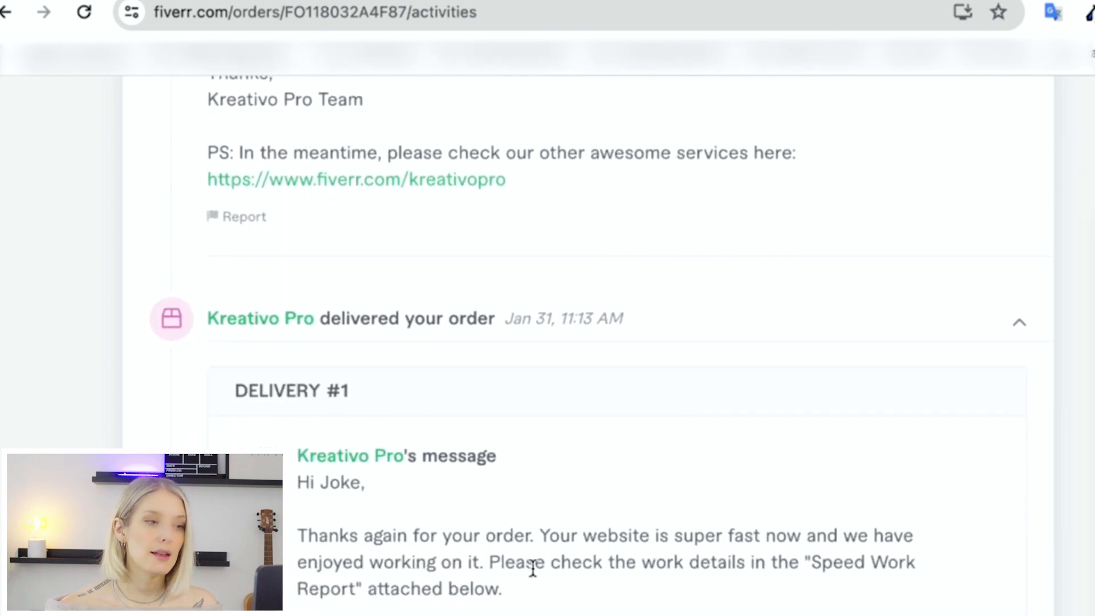
scroll("down", 3)
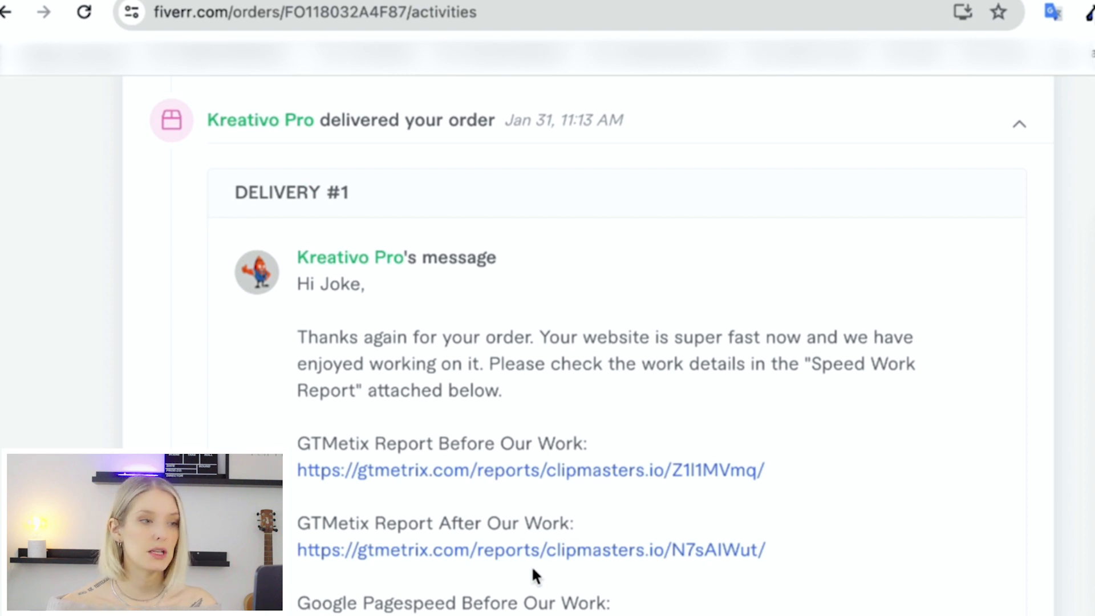
scroll("down", 3)
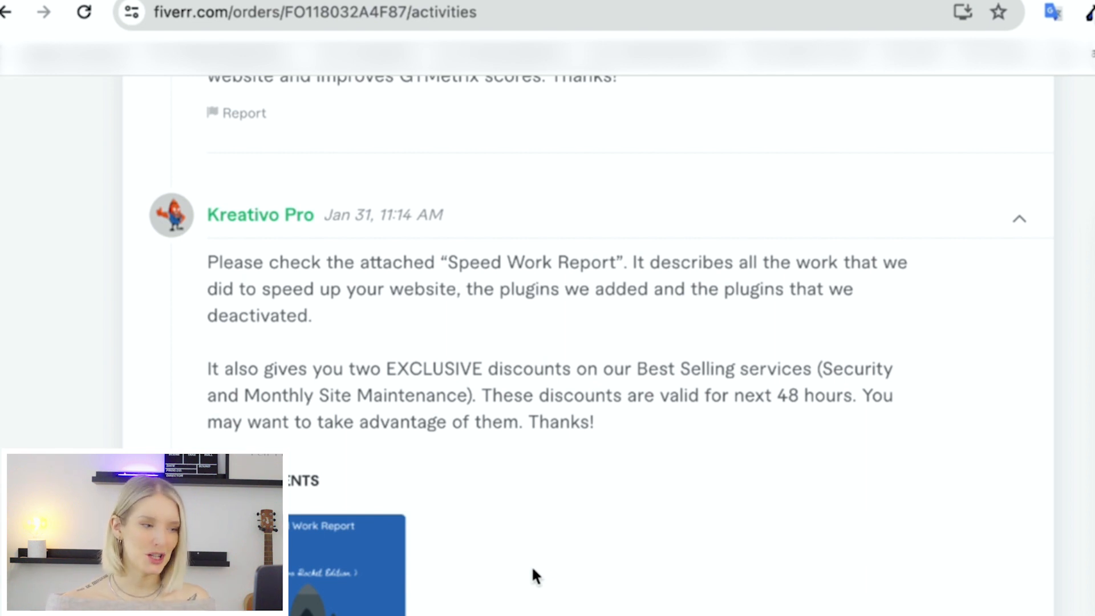
scroll("down", 3)
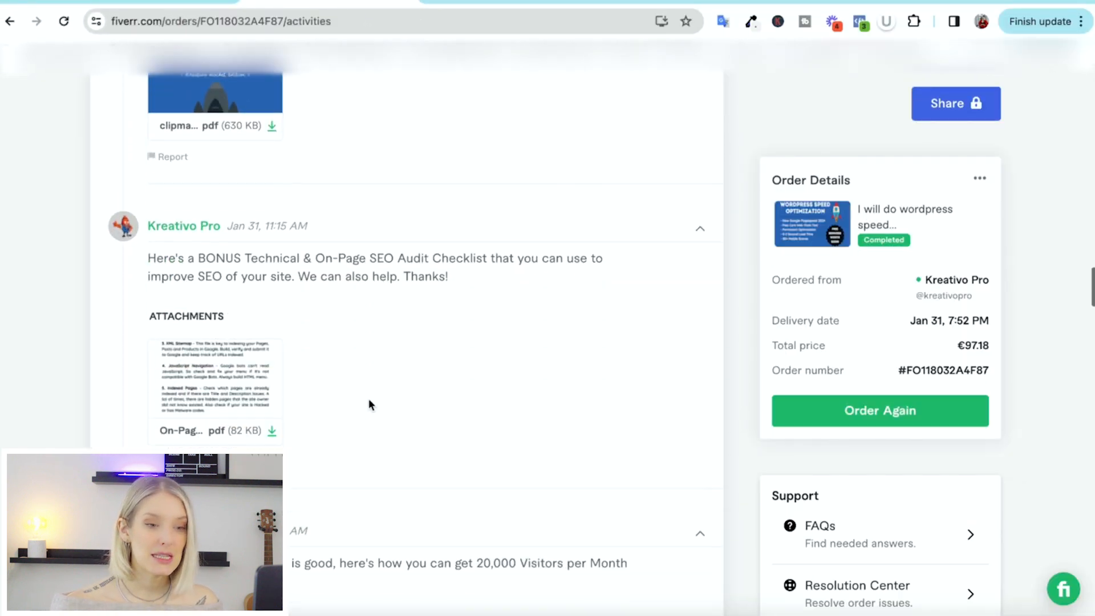
scroll("down", 3)
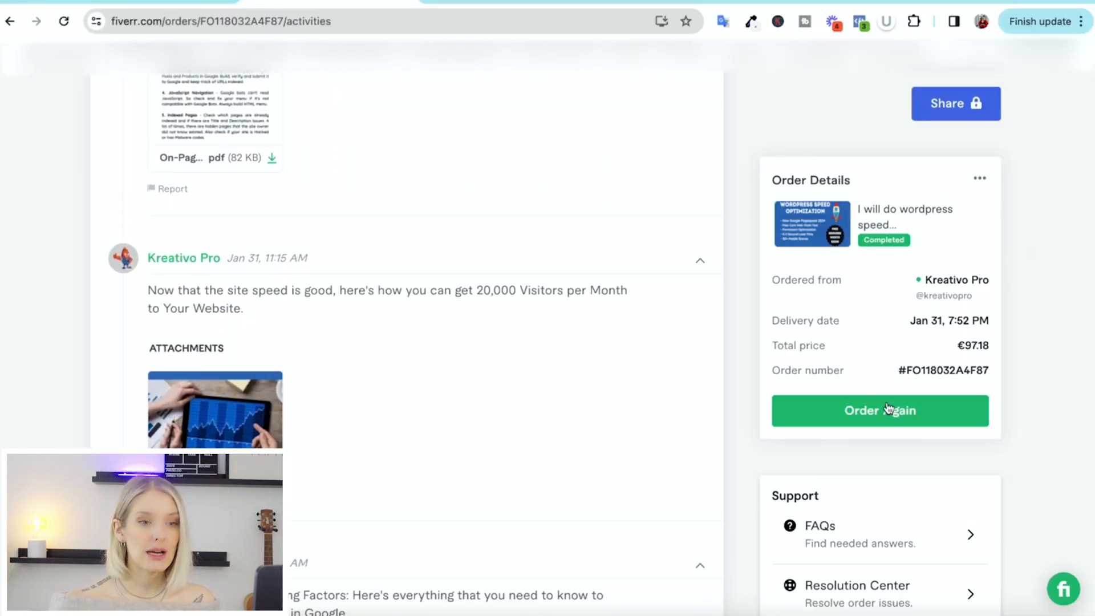
mouse_move(738, 321)
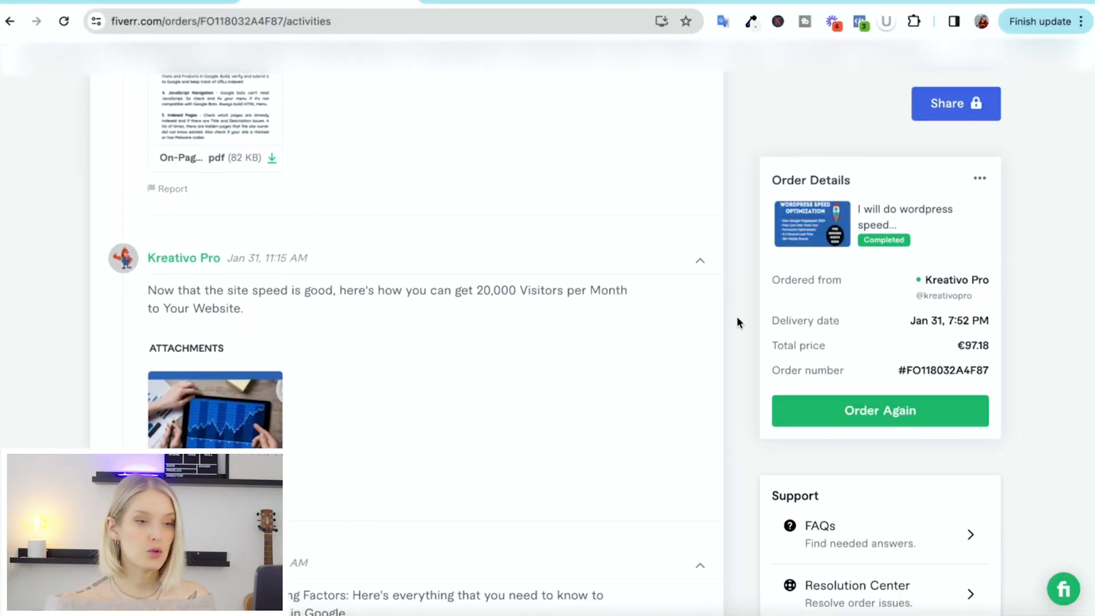